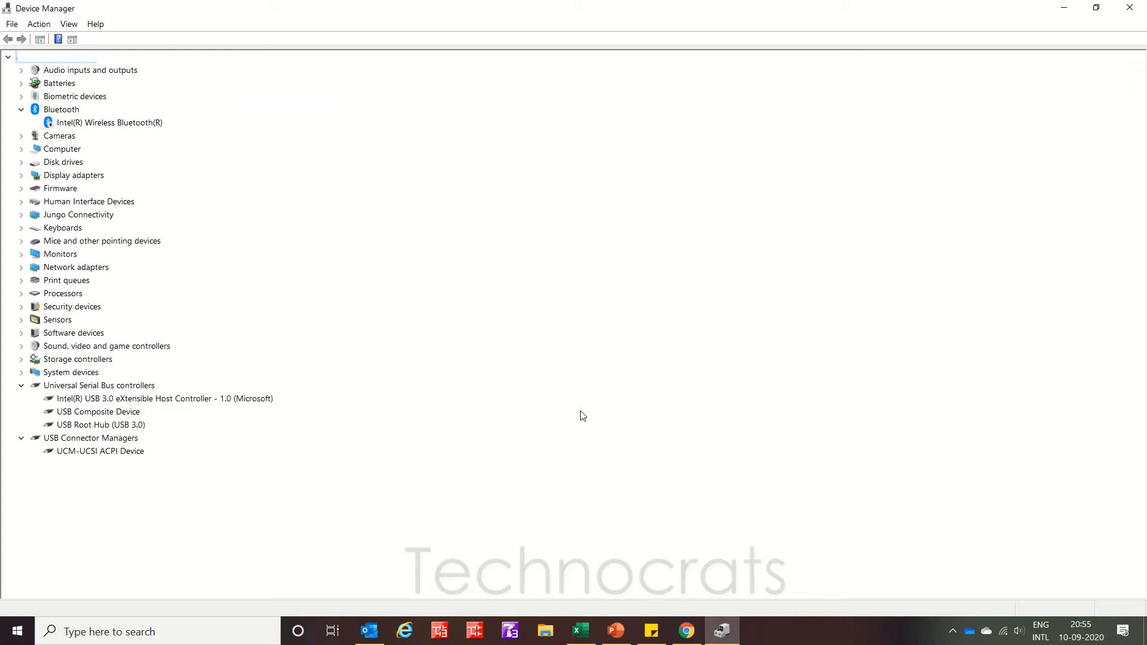
Select the unrecognized FX-USB-AW device under Other devices in Device Manager.
{"action": "left_click", "coordinate": [72, 39]}
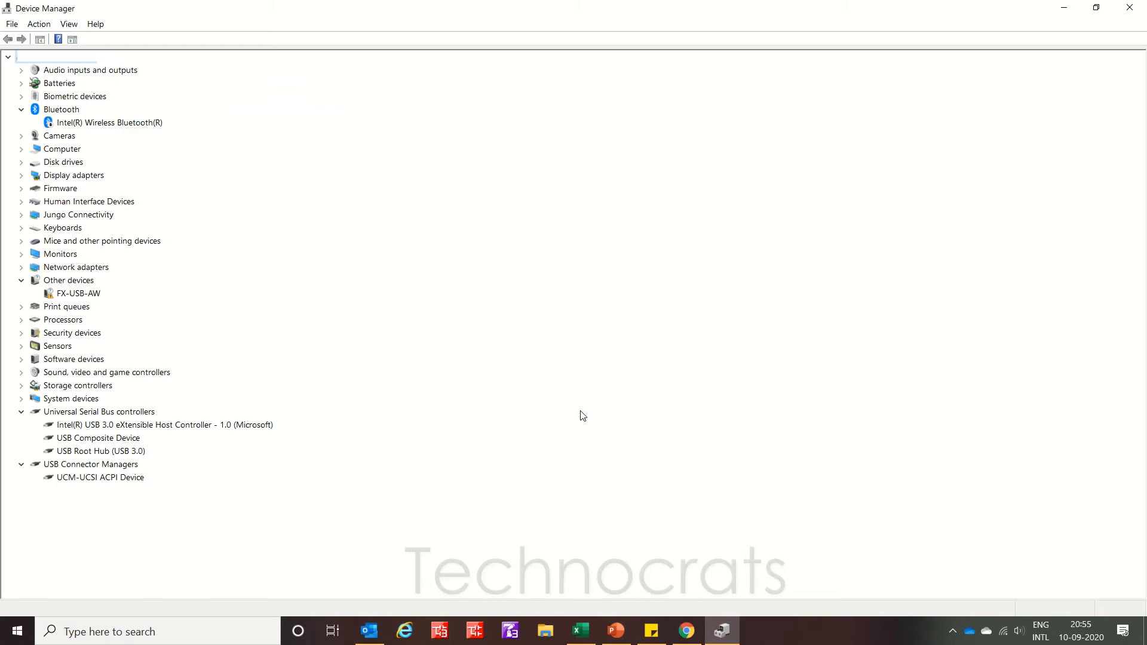
{"action": "left_click", "coordinate": [77, 294]}
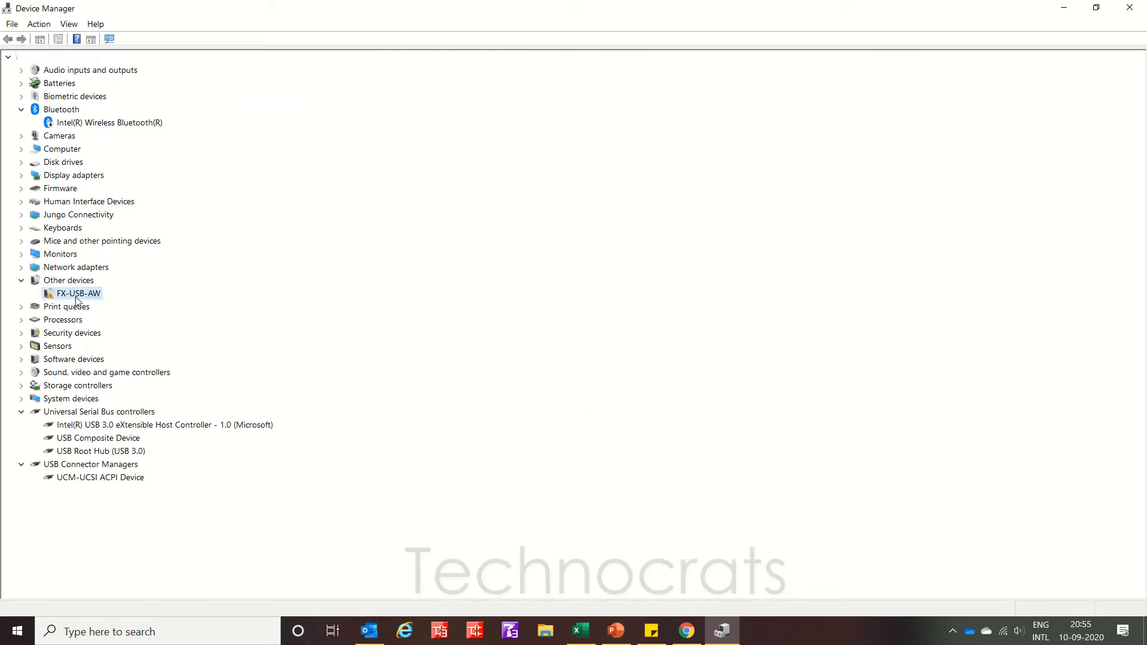
{"action": "mouse_move", "coordinate": [81, 302]}
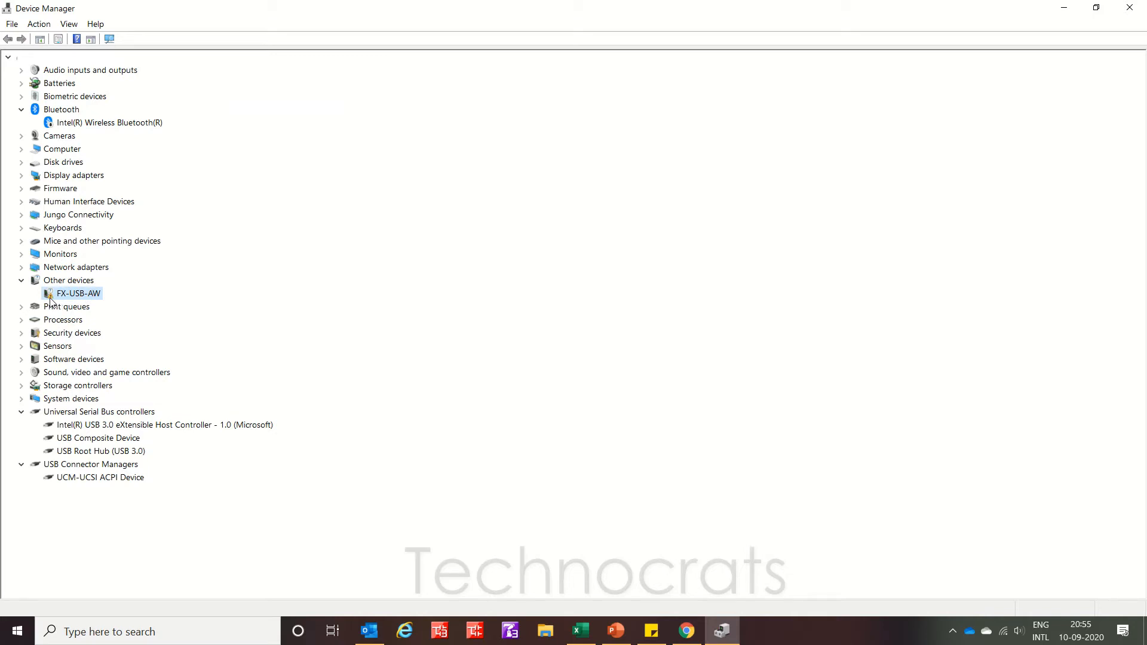
Launch Update Driver from the FX-USB-AW Properties, which show missing drivers (Code 28).
{"action": "right_click", "coordinate": [78, 293]}
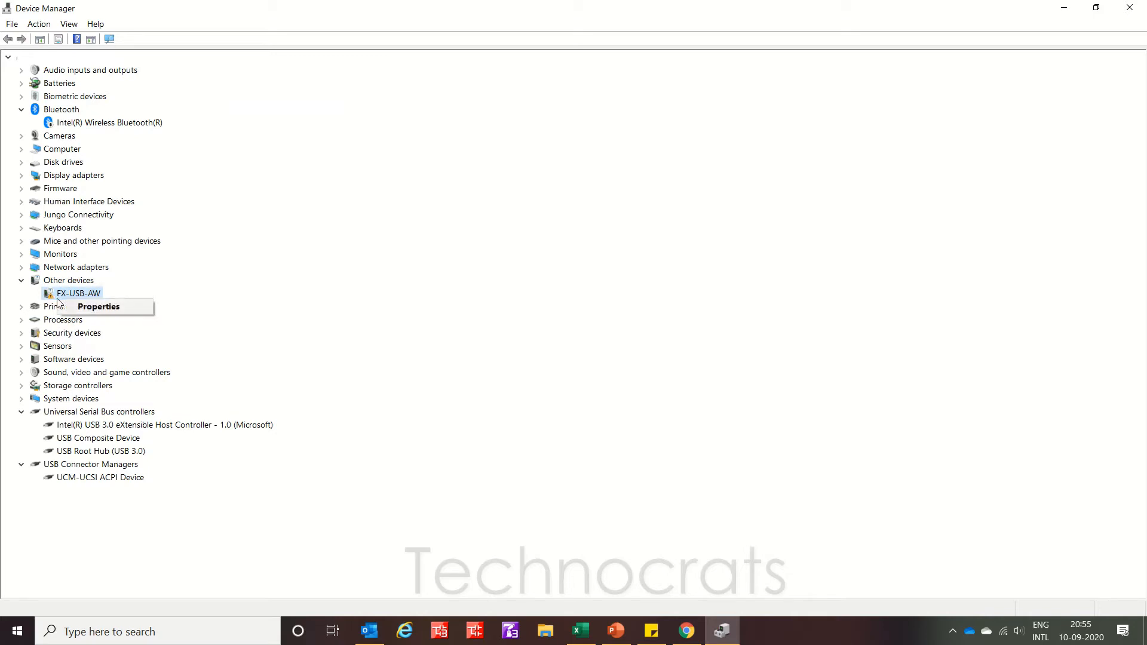
{"action": "left_click", "coordinate": [98, 306]}
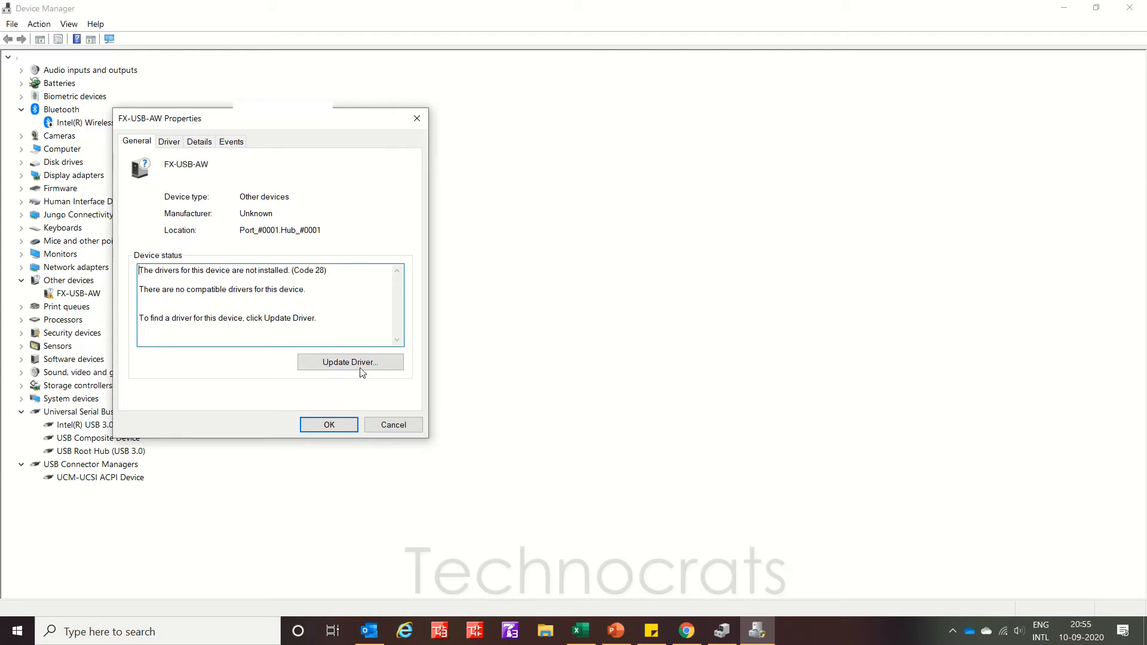
{"action": "left_click", "coordinate": [350, 362]}
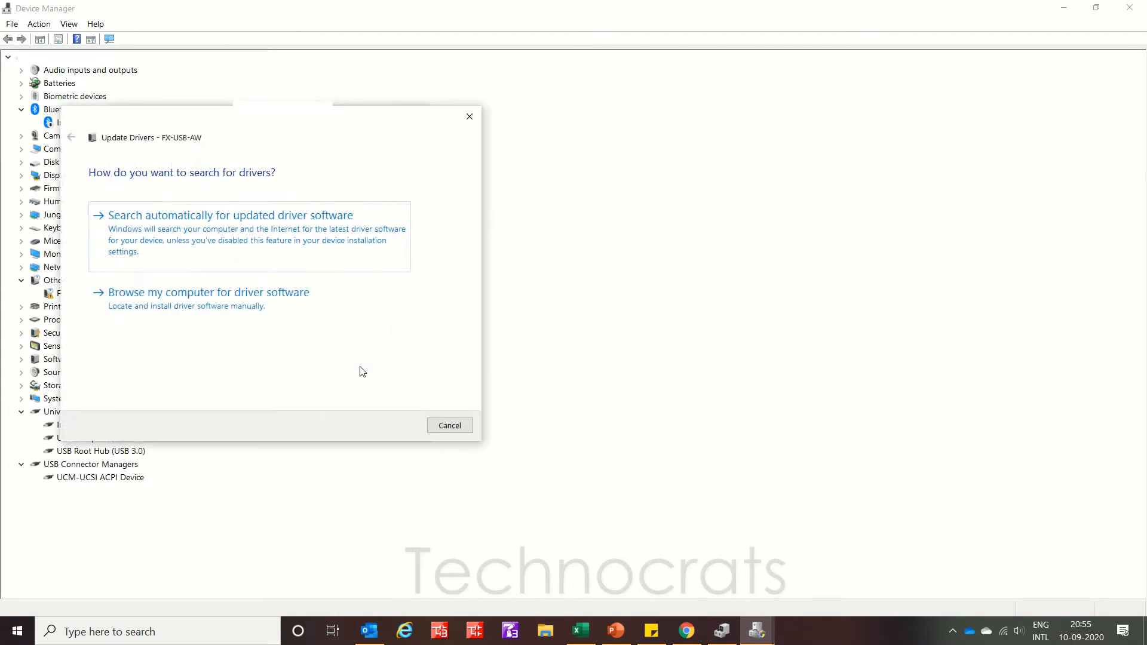
{"action": "mouse_move", "coordinate": [610, 527]}
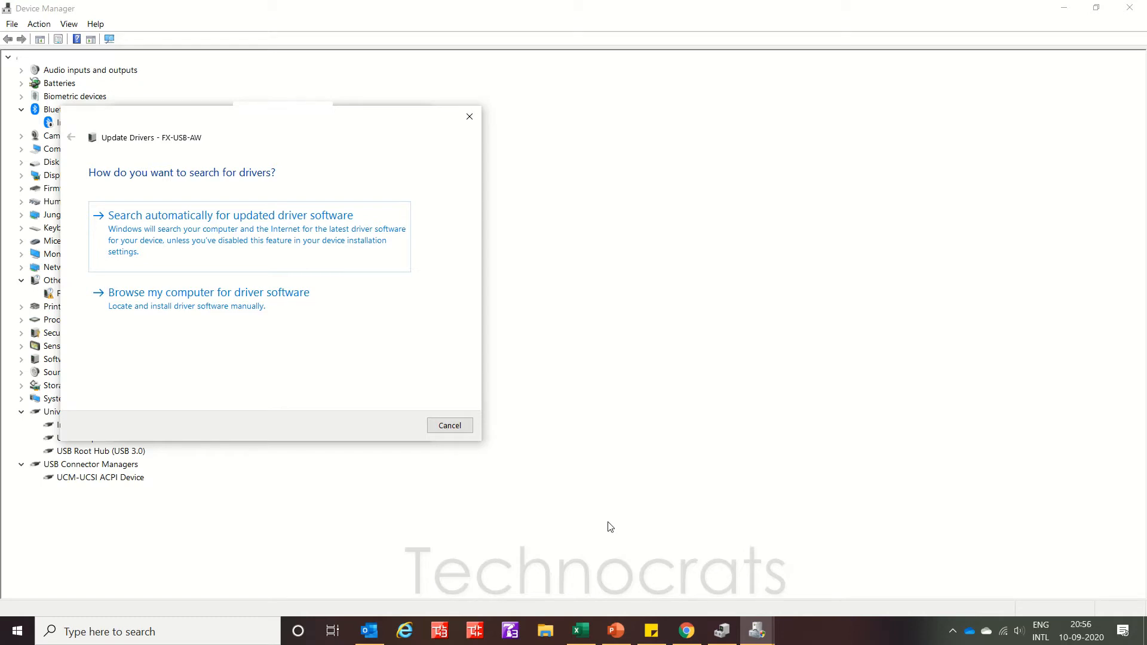
Launch Microsoft Edge from Start search and go to mitsubishielectric.co.jp/.
{"action": "left_click", "coordinate": [16, 631]}
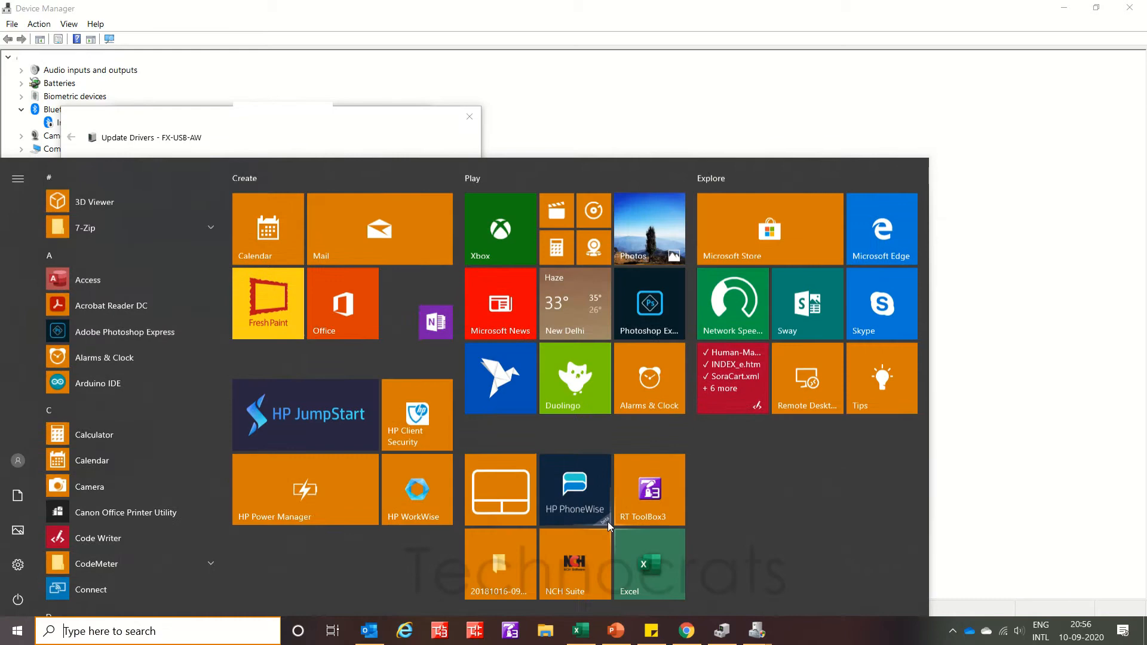
{"action": "type", "text": "edg"}
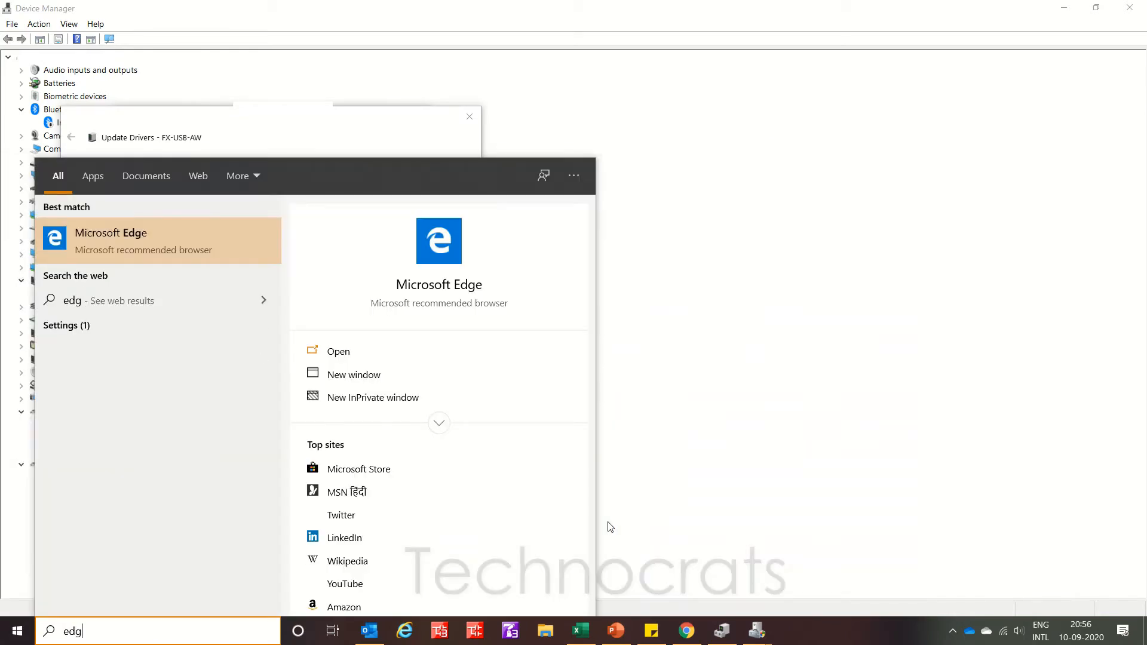
{"action": "left_click", "coordinate": [111, 232]}
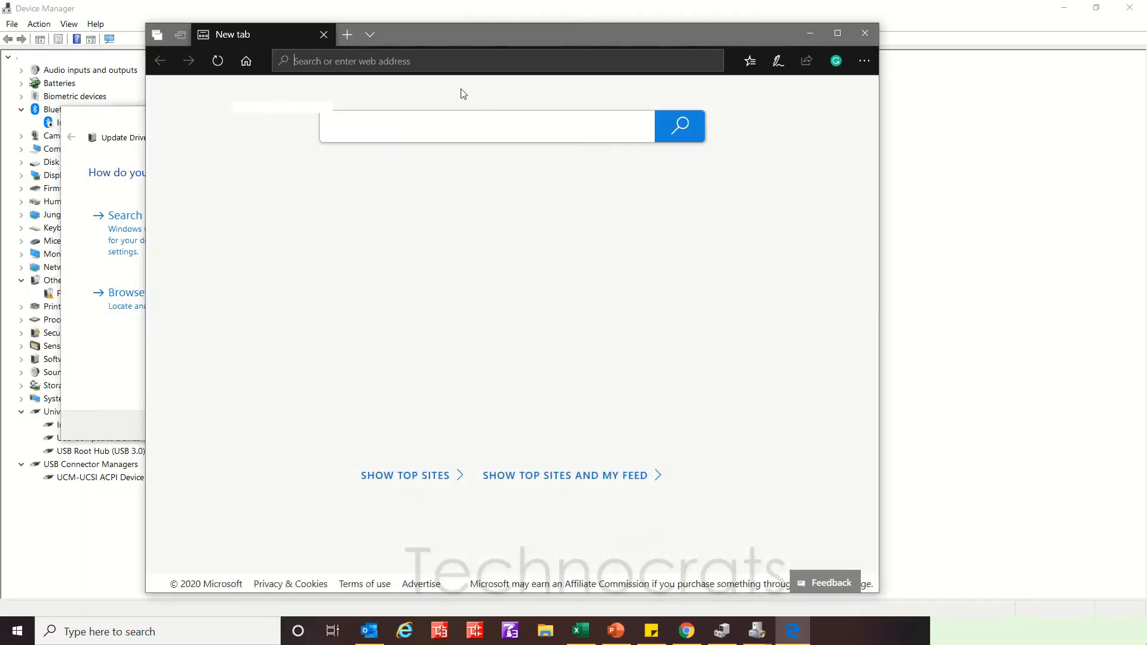
{"action": "type", "text": "mitsubishielectric.co.jp/fa/download/index.html"}
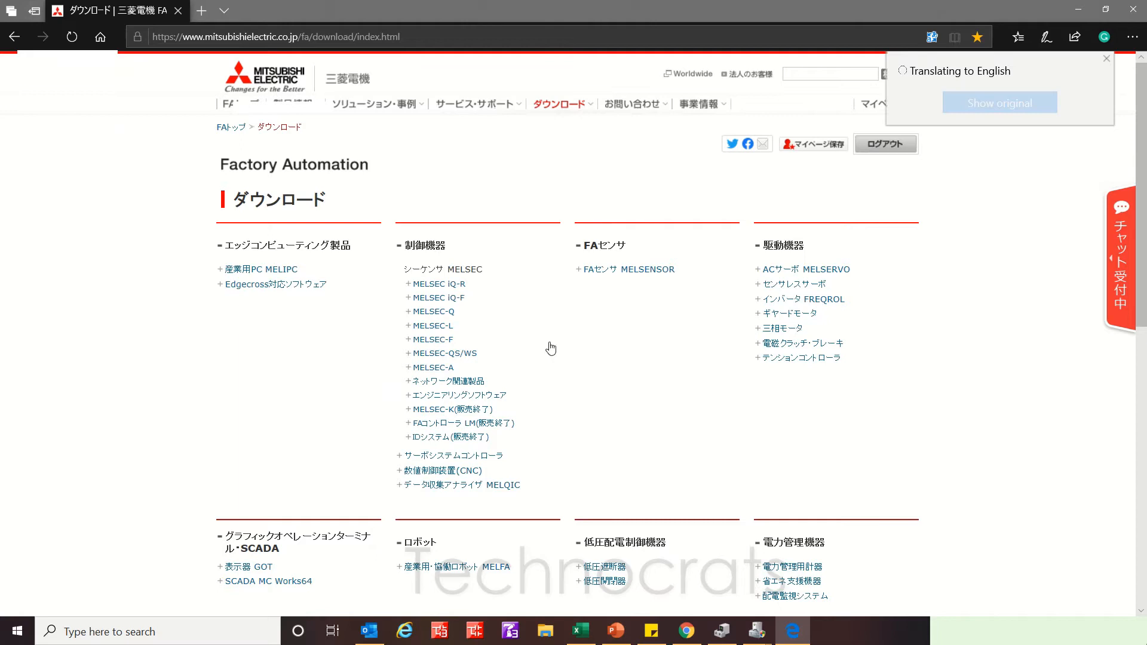
Open MELSEC-F Software downloads, select English version, and translate the page to English.
{"action": "left_click", "coordinate": [433, 339]}
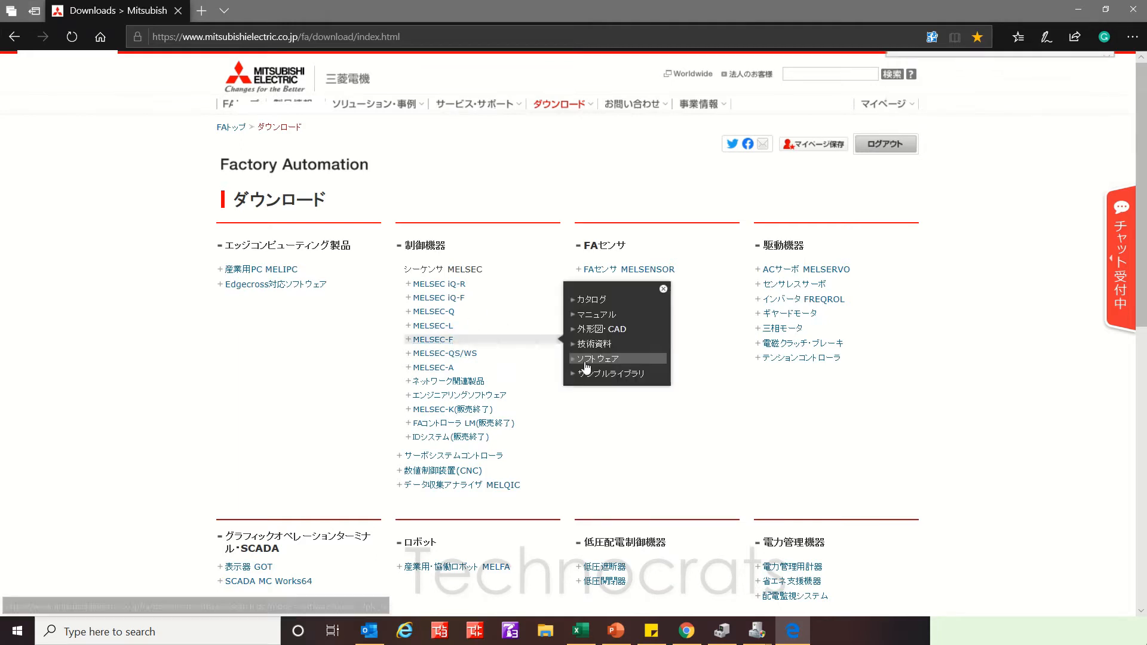
{"action": "left_click", "coordinate": [596, 359]}
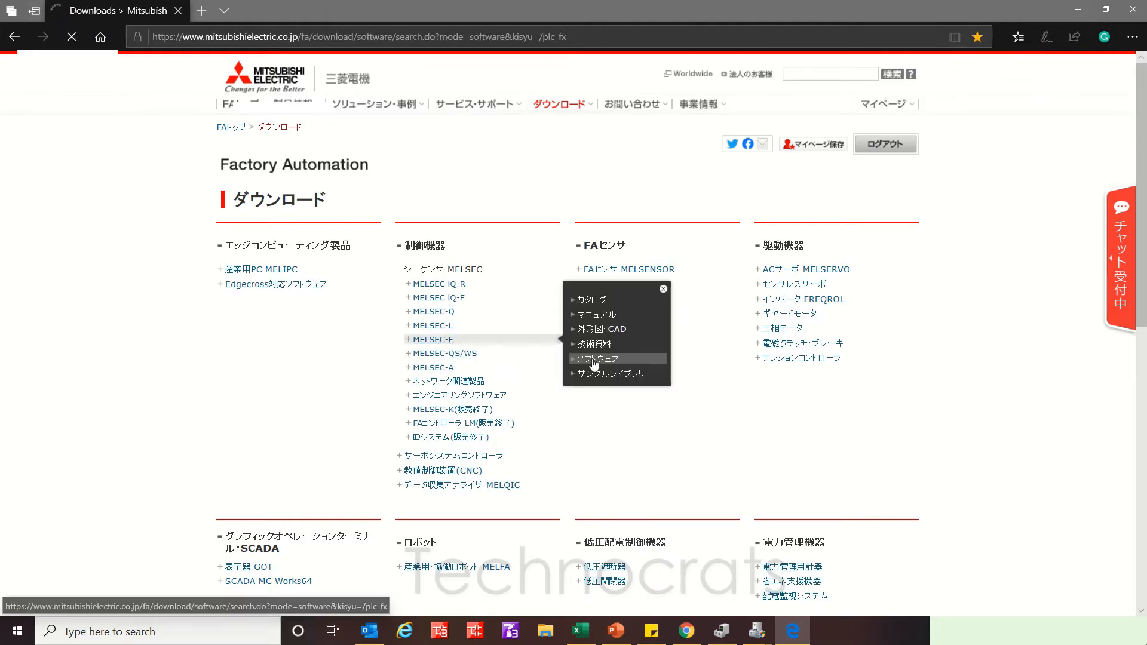
{"action": "left_click", "coordinate": [599, 359]}
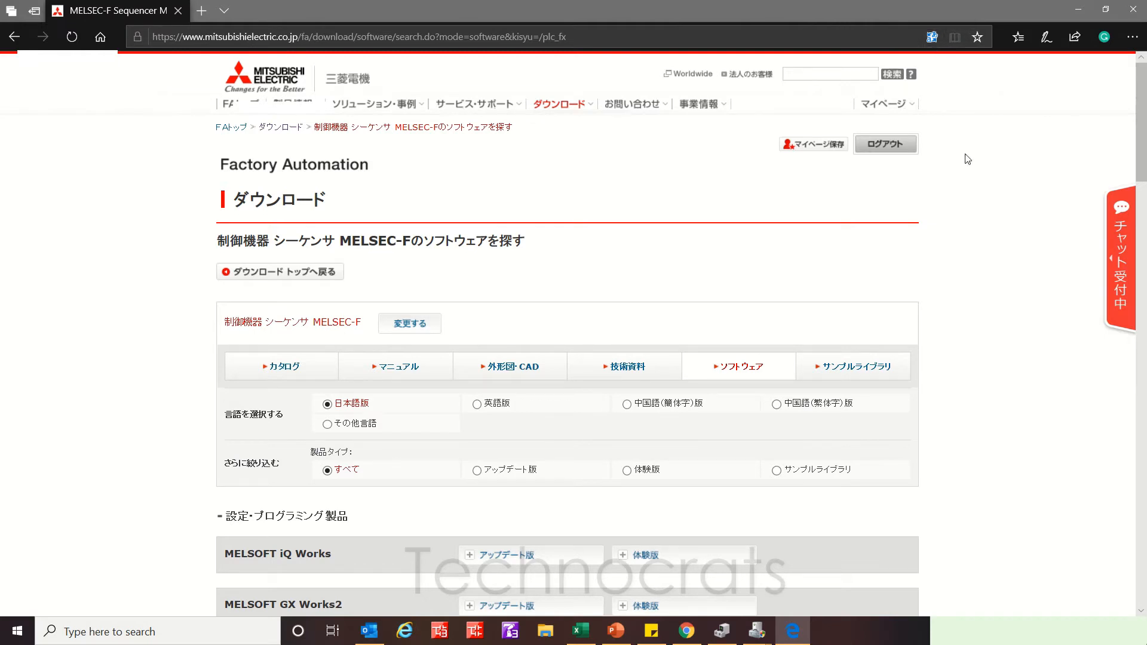
{"action": "mouse_move", "coordinate": [979, 139]}
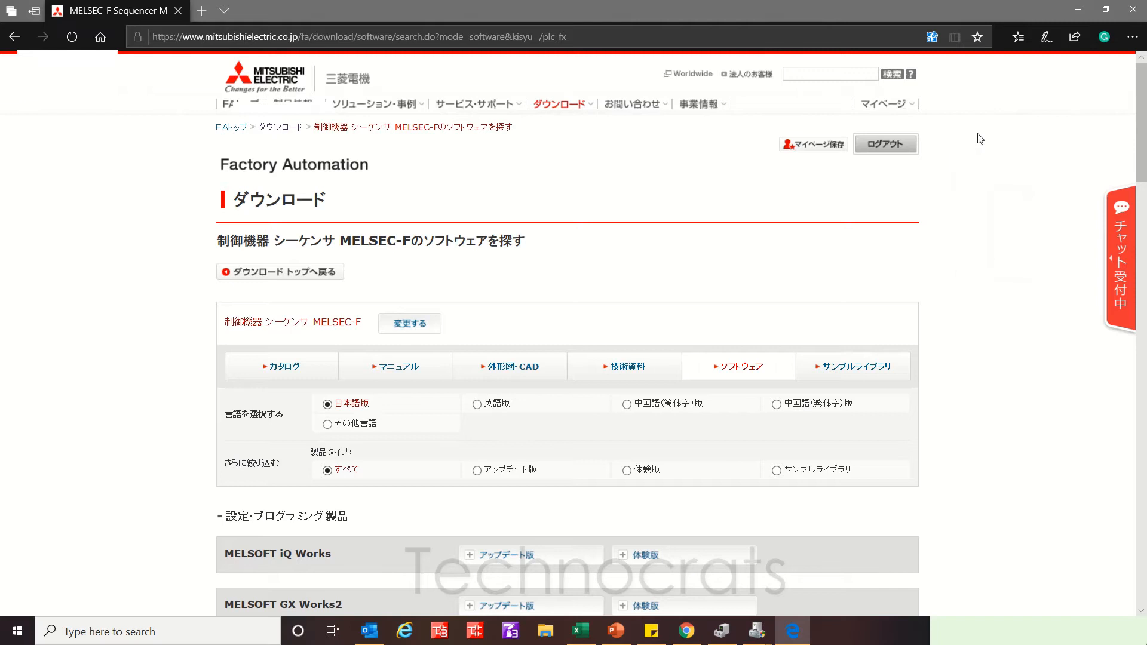
{"action": "left_click", "coordinate": [932, 36]}
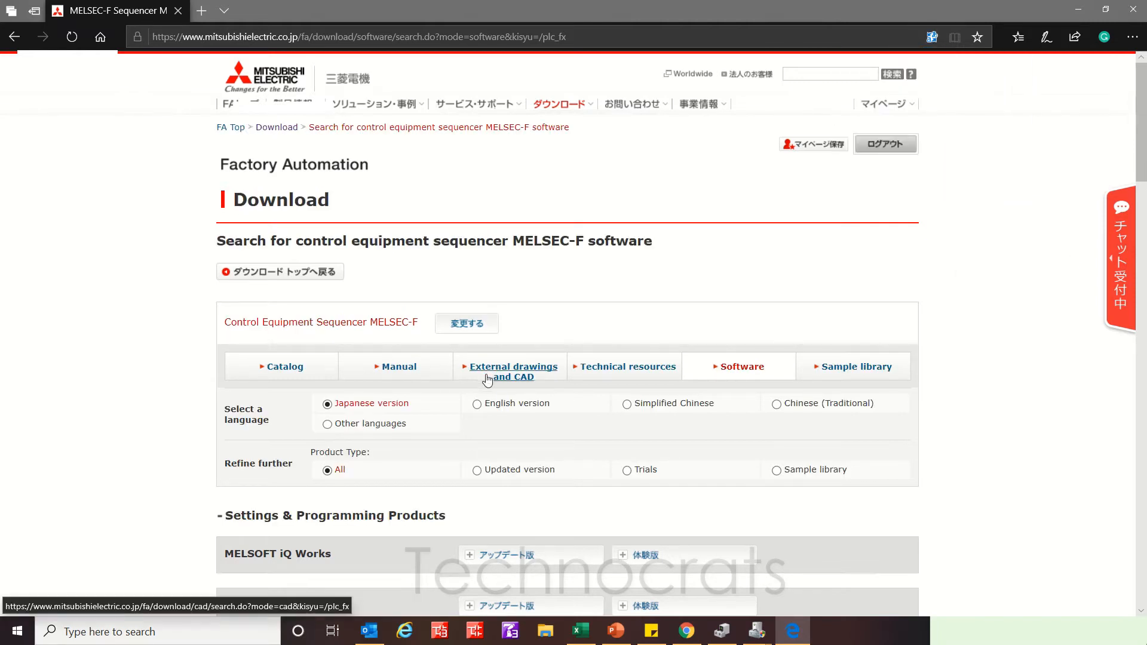
{"action": "left_click", "coordinate": [476, 403]}
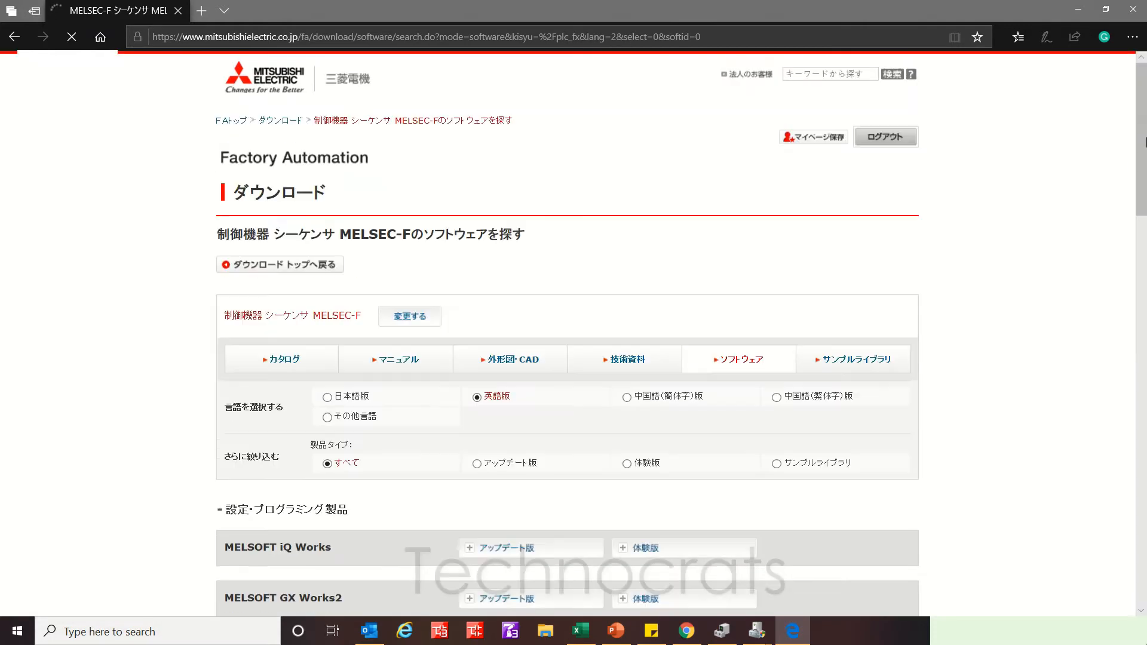
{"action": "scroll", "scroll_direction": "down", "scroll_amount": 3}
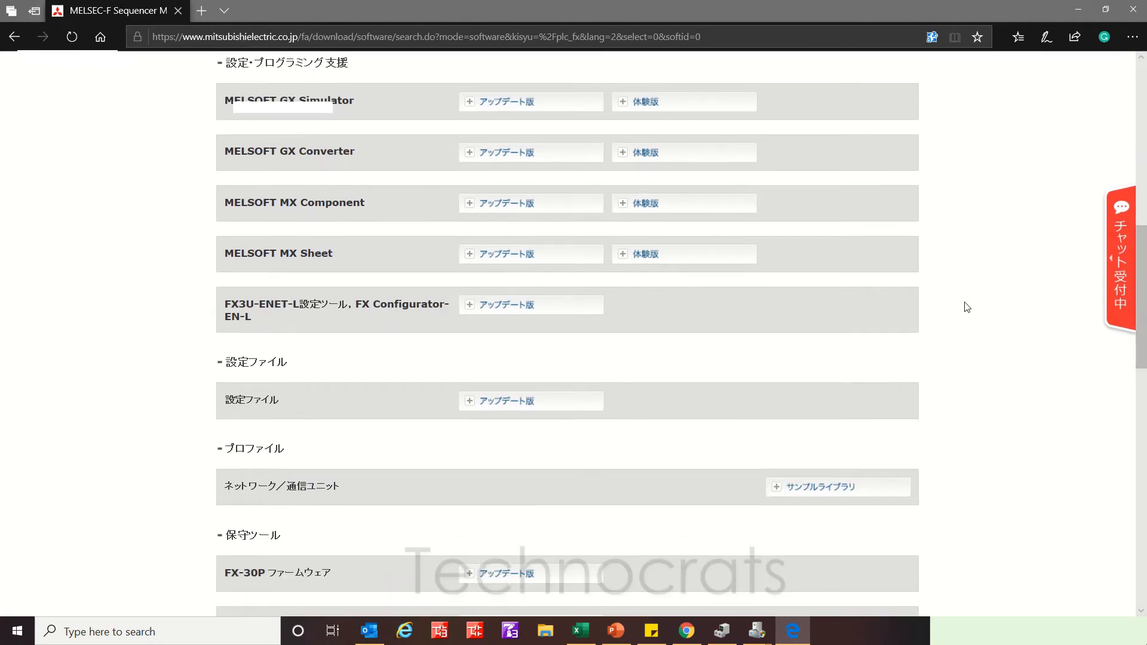
{"action": "mouse_move", "coordinate": [931, 37]}
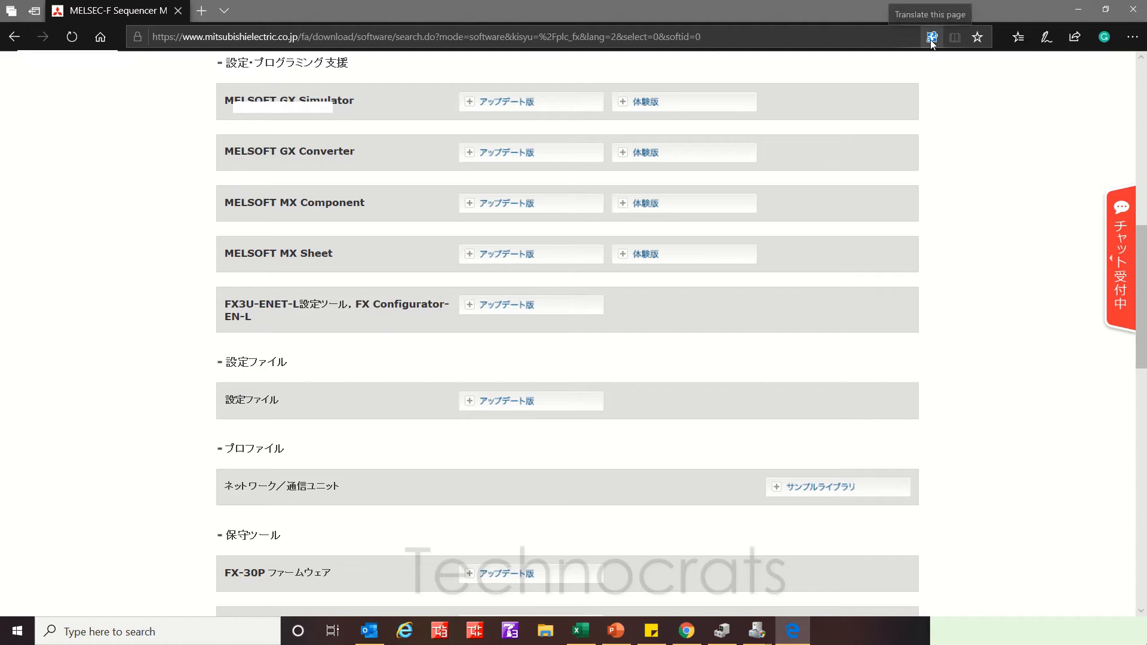
{"action": "left_click", "coordinate": [932, 36]}
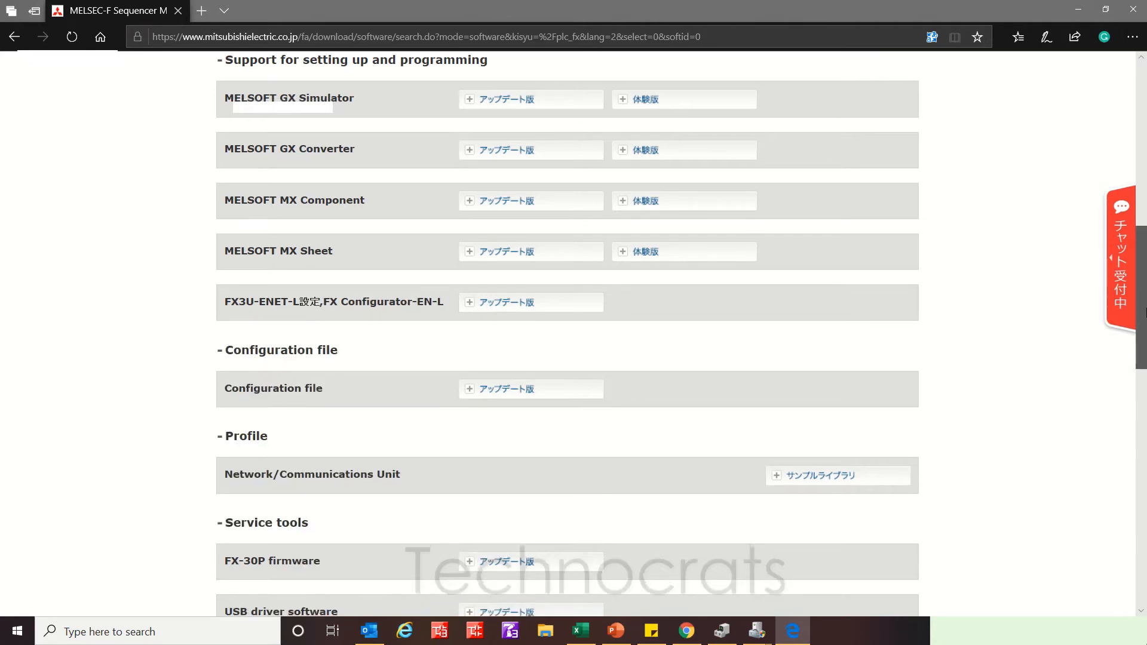
Expand USB driver software, open the FX-USB-AW driver page, and download fxusbdrv170.zip.
{"action": "scroll", "scroll_direction": "down", "scroll_amount": 3}
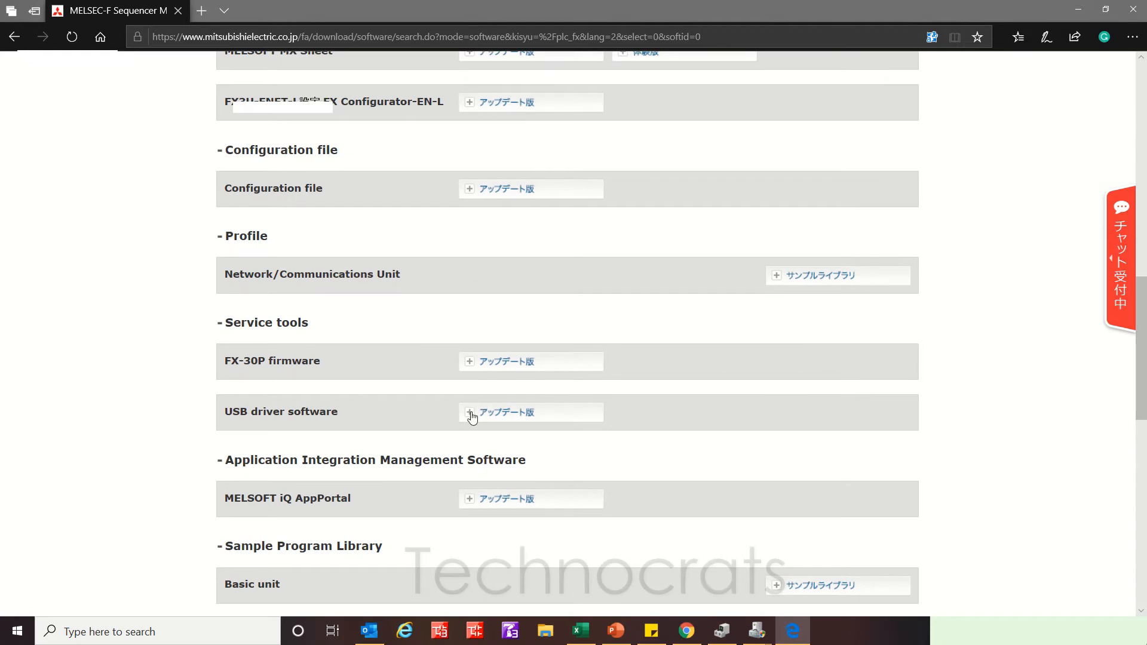
{"action": "left_click", "coordinate": [506, 412]}
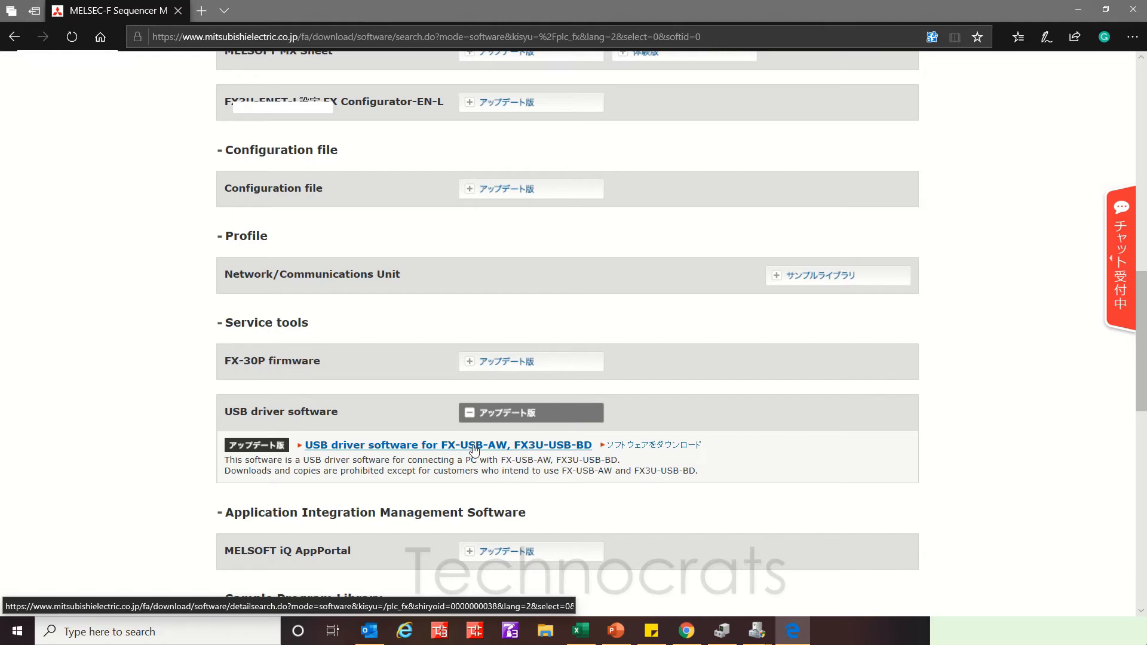
{"action": "mouse_move", "coordinate": [507, 448]}
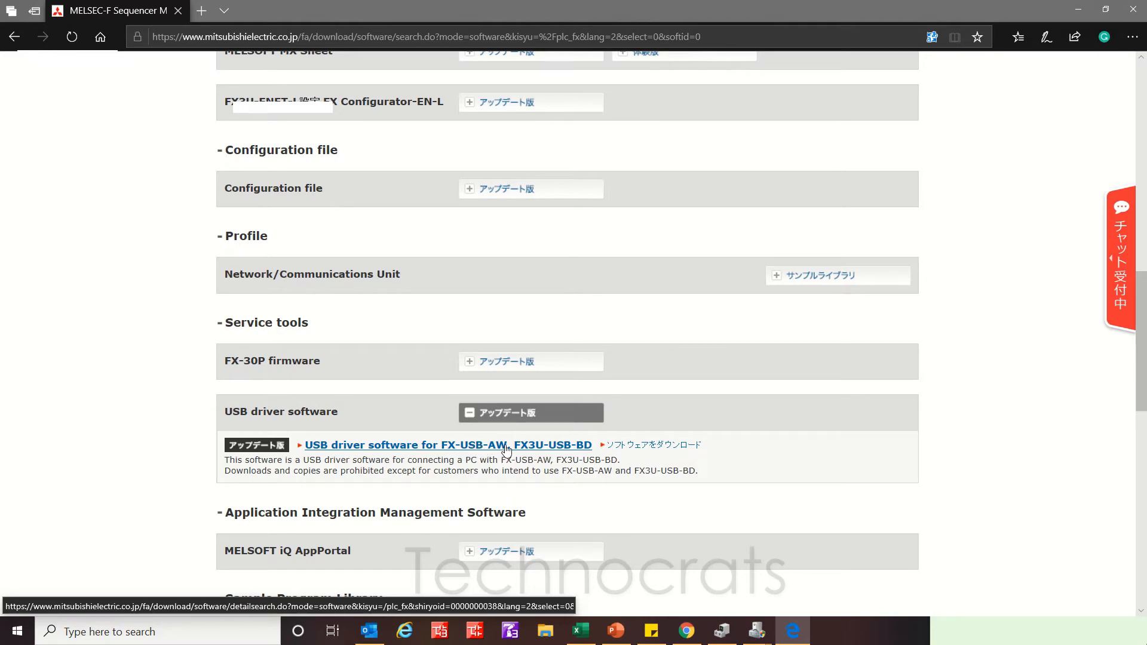
{"action": "left_click", "coordinate": [444, 444]}
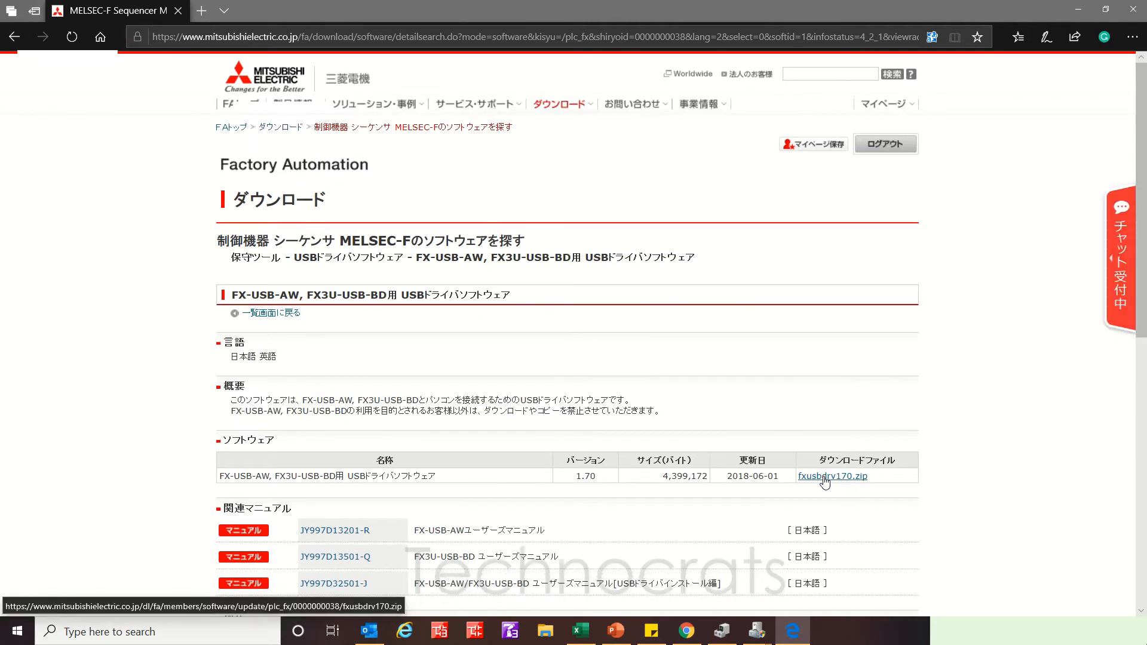
{"action": "left_click", "coordinate": [832, 476]}
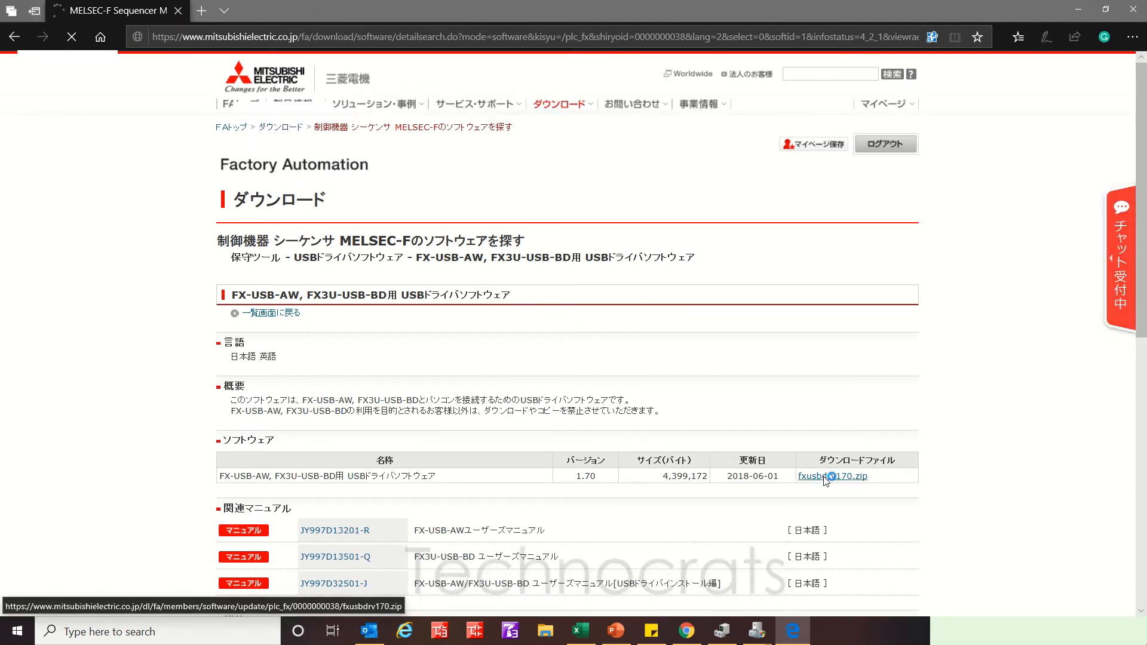
{"action": "left_click", "coordinate": [831, 476]}
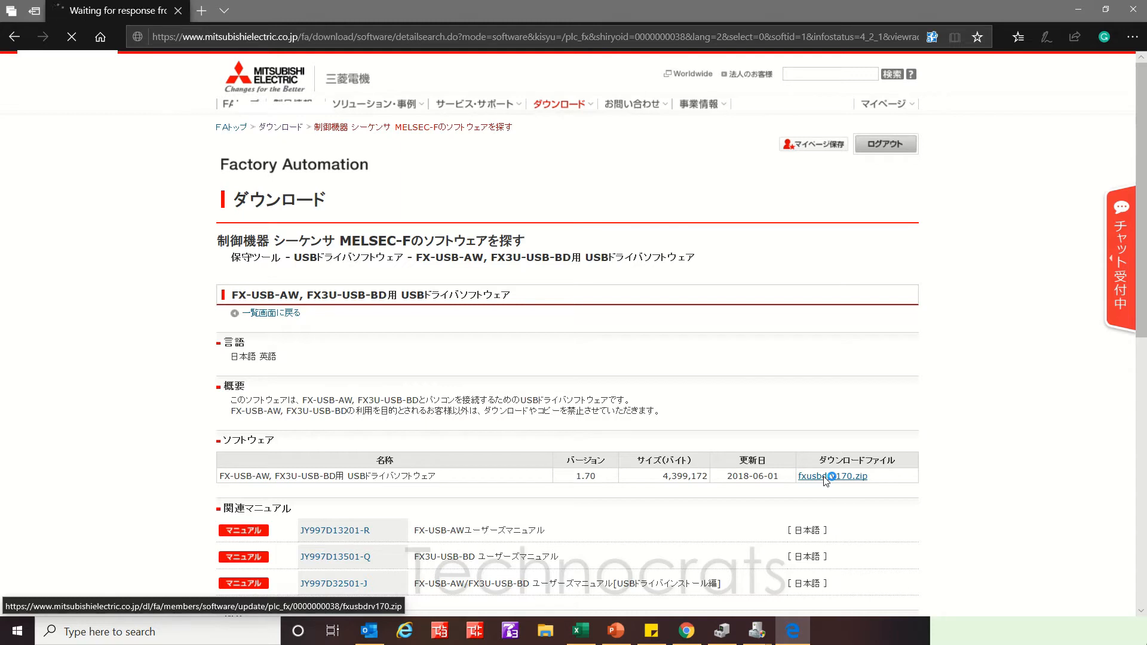
{"action": "left_click", "coordinate": [831, 476]}
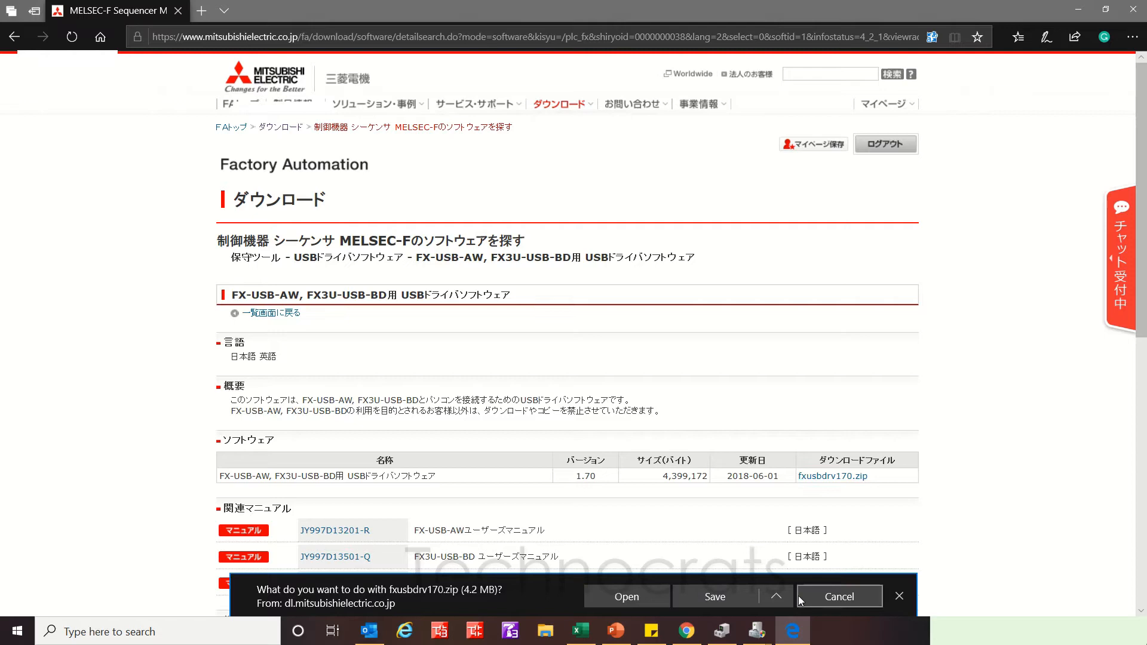
Save fxusbdrv170.zip and view it in the Downloads folder.
{"action": "left_click", "coordinate": [714, 596]}
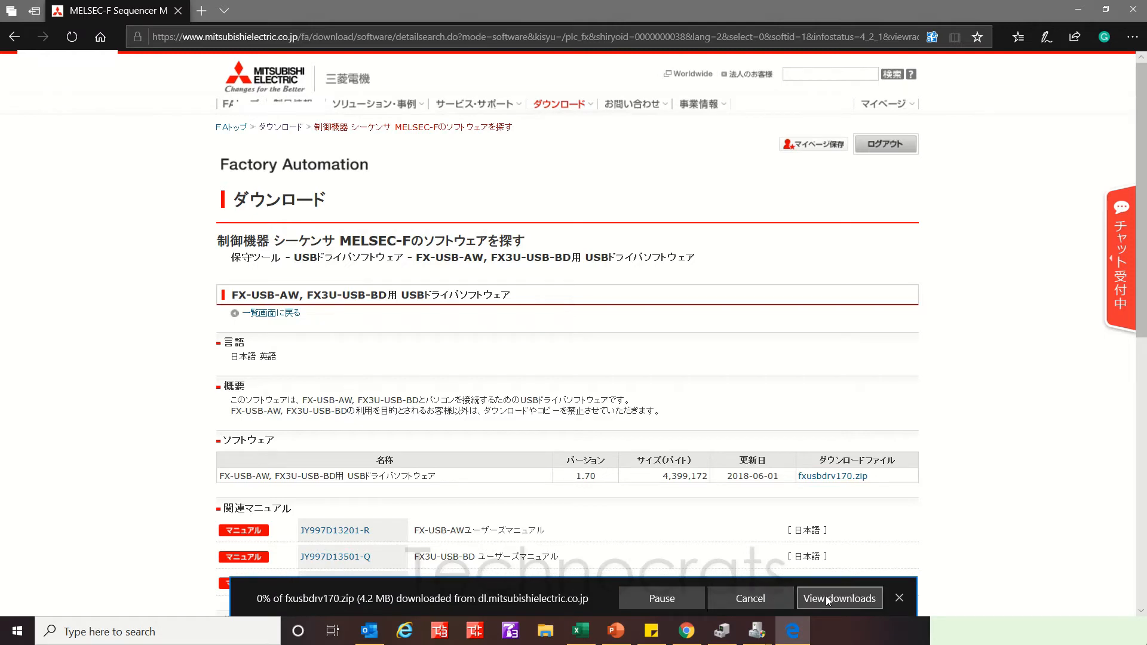
{"action": "left_click", "coordinate": [838, 597]}
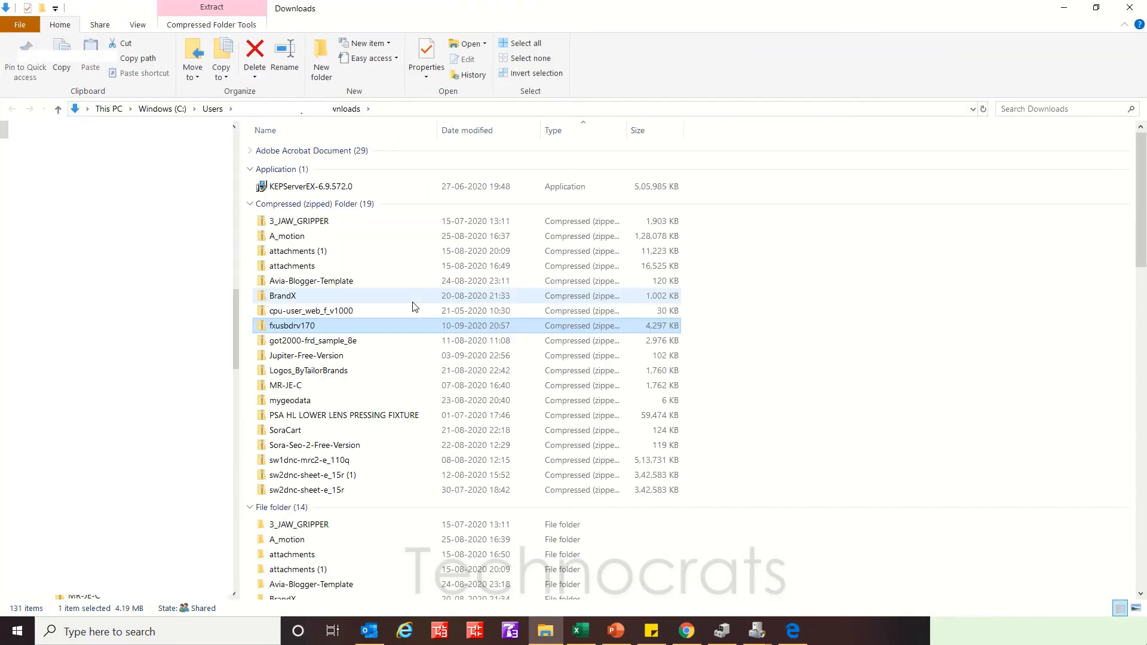
Extract the fxusbdrv170.zip archive and select the resulting fxusbdrv170 folder.
{"action": "right_click", "coordinate": [311, 310]}
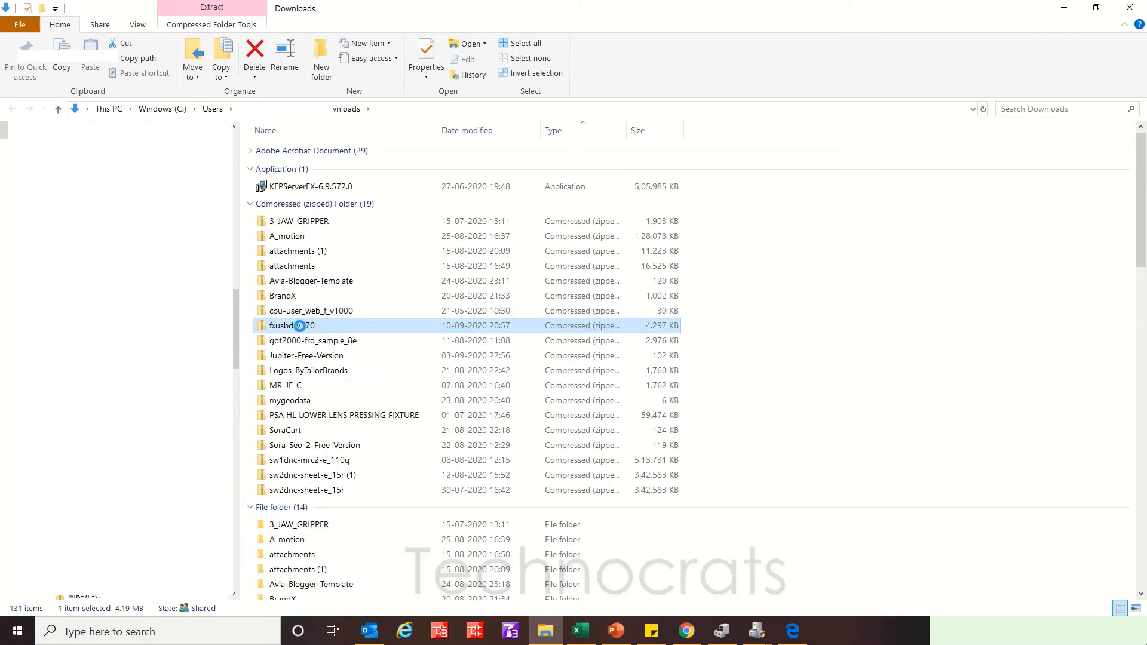
{"action": "right_click", "coordinate": [291, 326]}
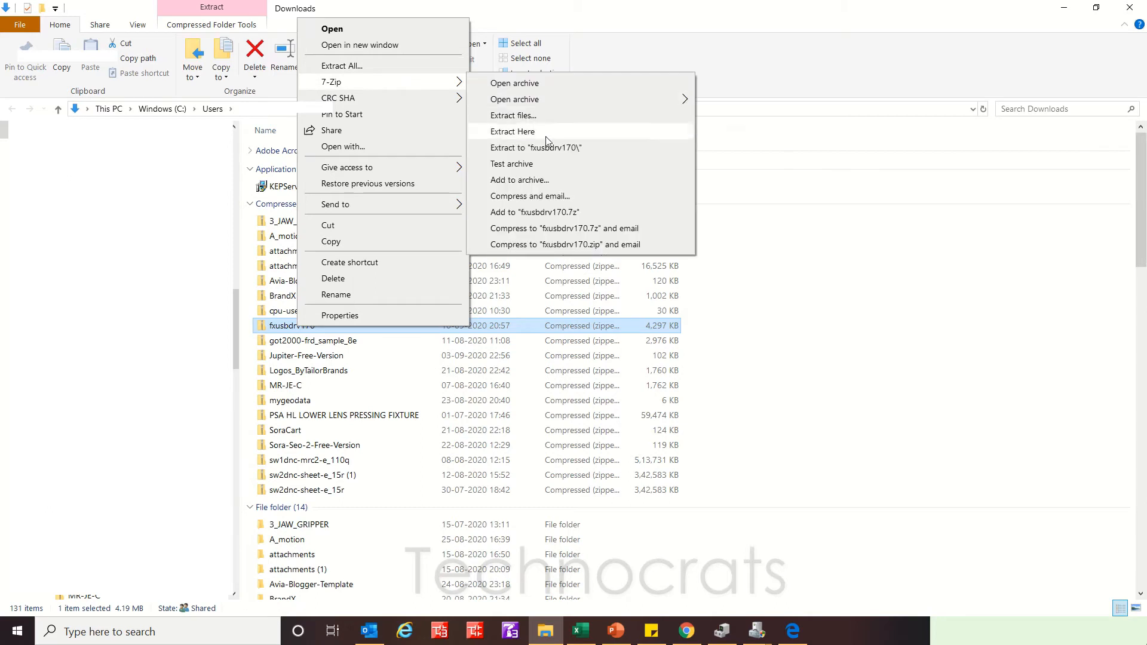
{"action": "left_click", "coordinate": [535, 147]}
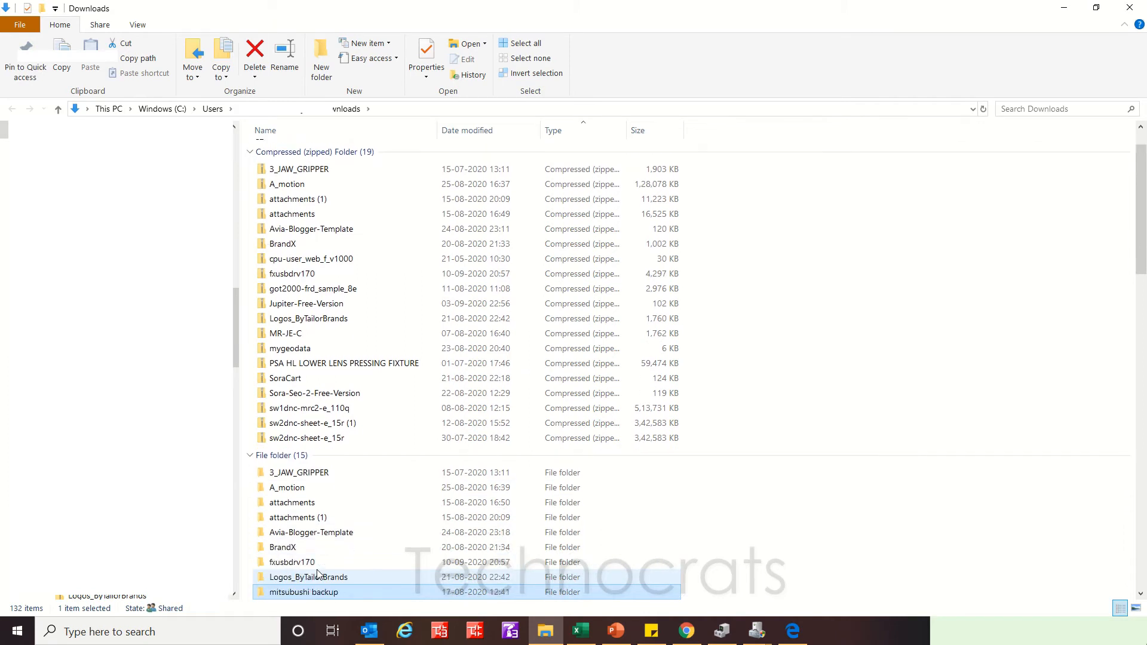
{"action": "left_click", "coordinate": [293, 561]}
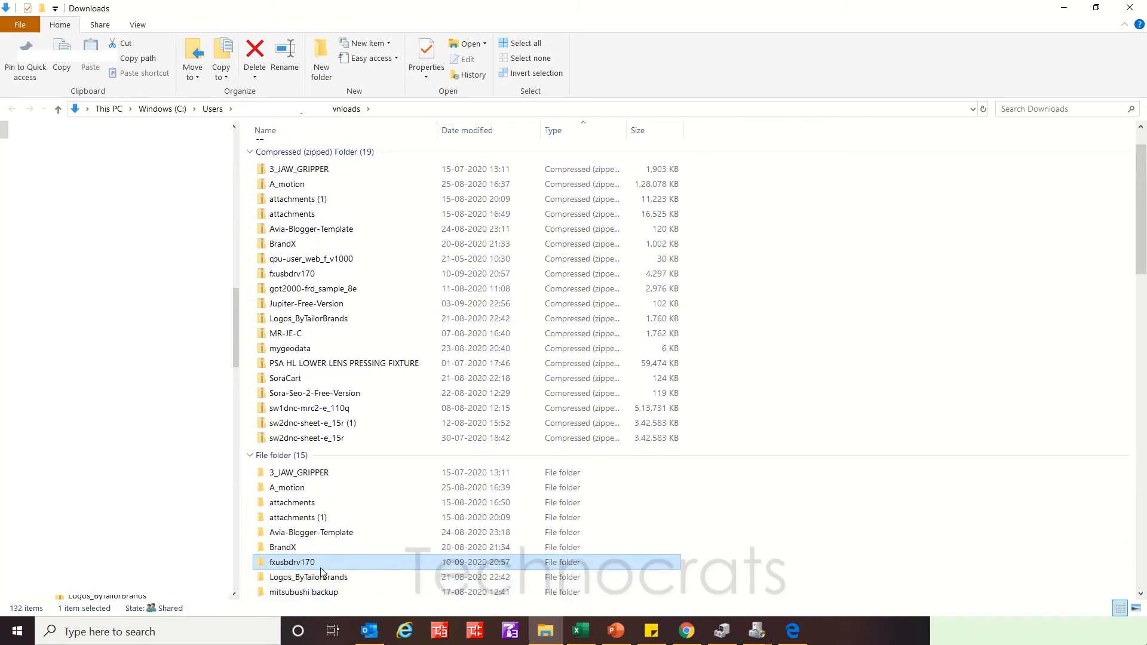
{"action": "mouse_move", "coordinate": [242, 435]}
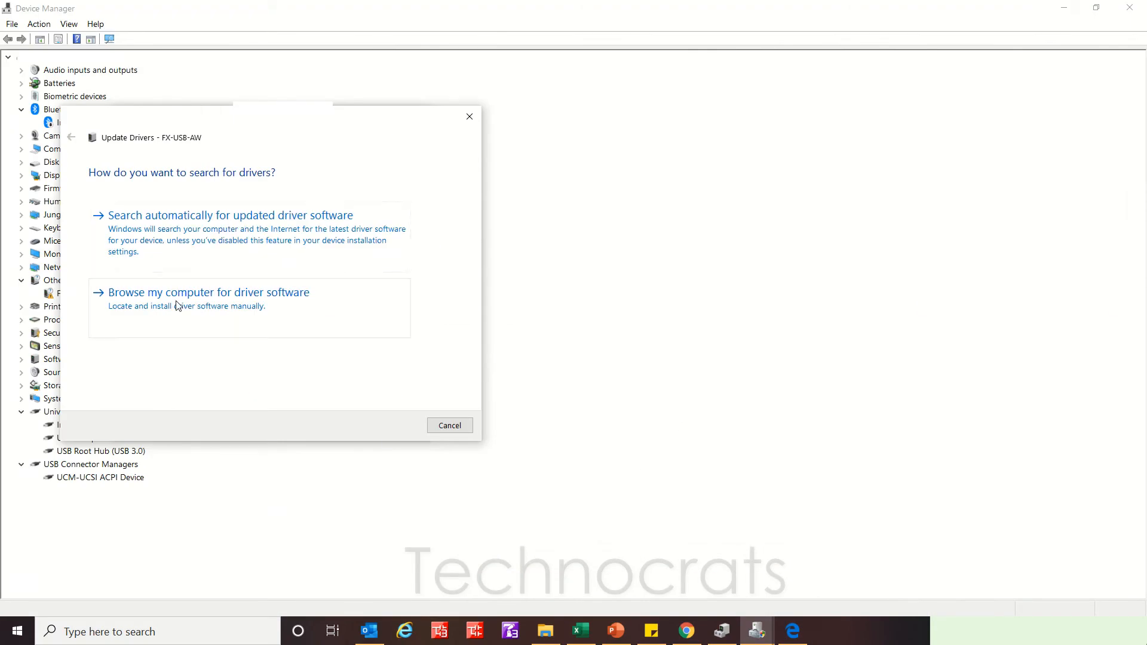
Browse to drive E as the driver location and install the FX-USB-AW/FX3U-USB-BD driver.
{"action": "left_click", "coordinate": [209, 292]}
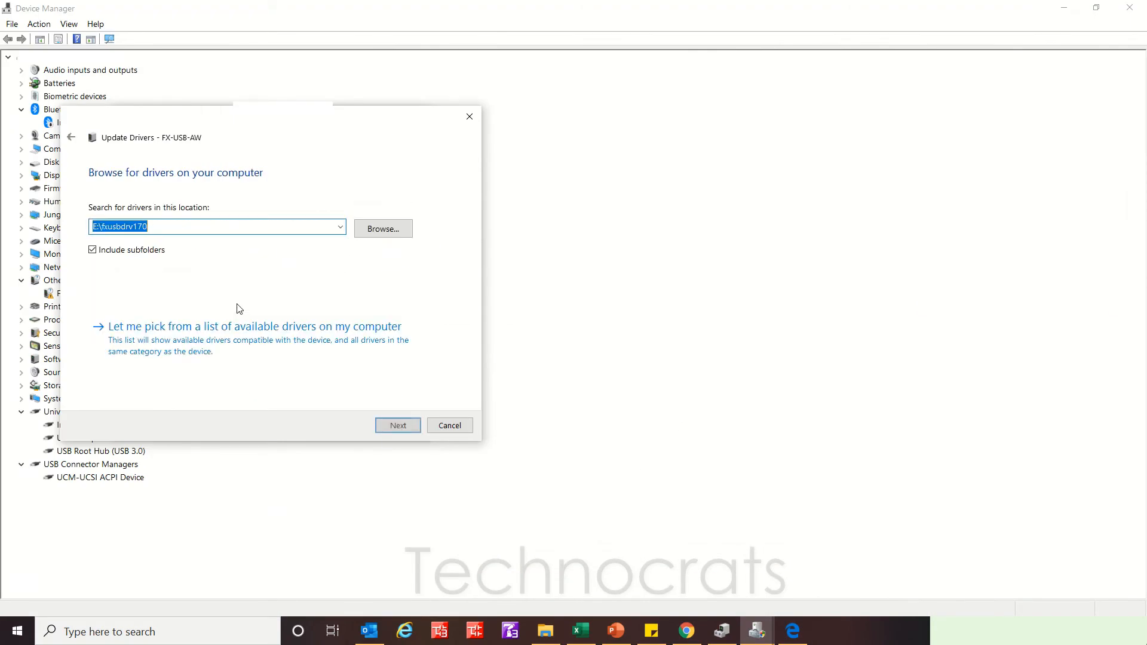
{"action": "left_click", "coordinate": [382, 228]}
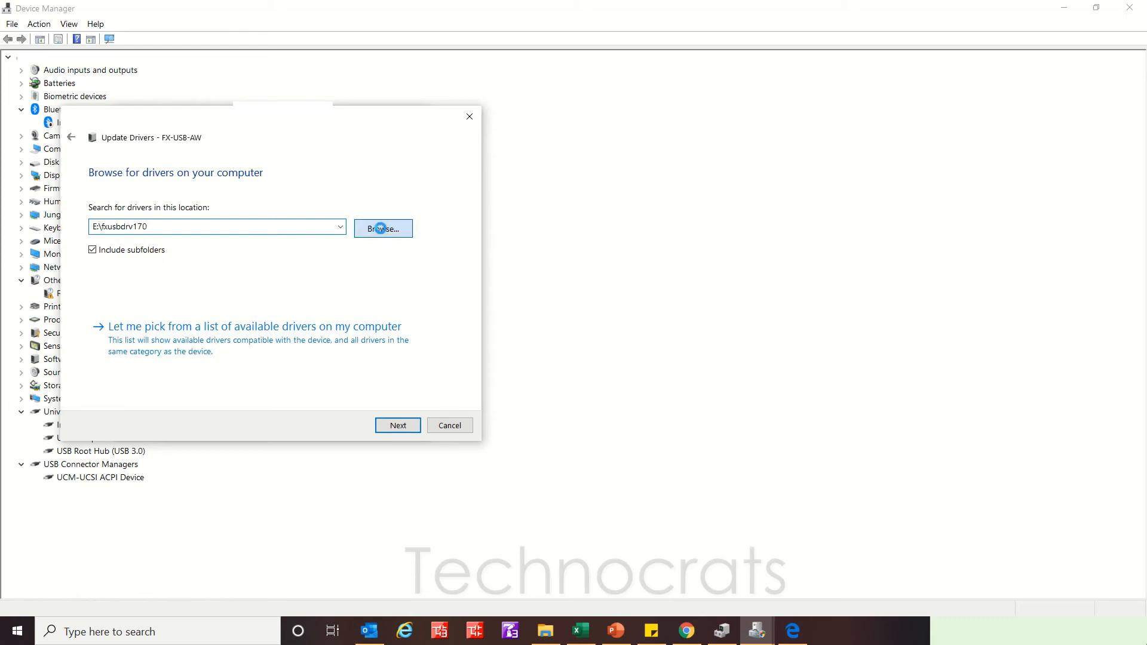
{"action": "left_click", "coordinate": [382, 228]}
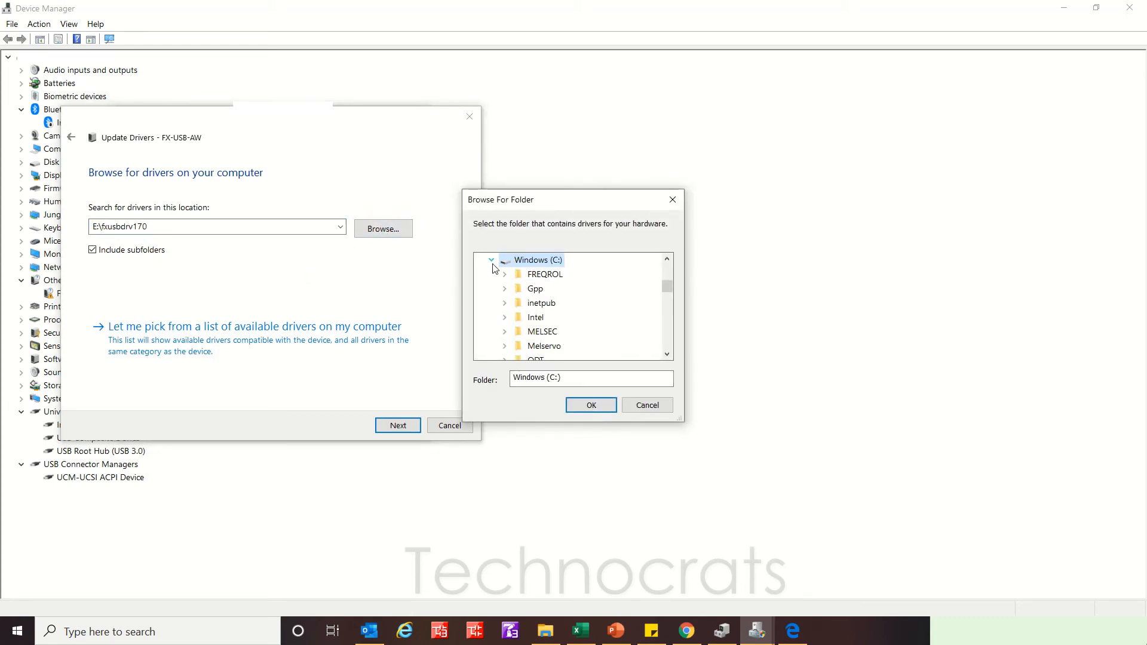
{"action": "left_click", "coordinate": [547, 288]}
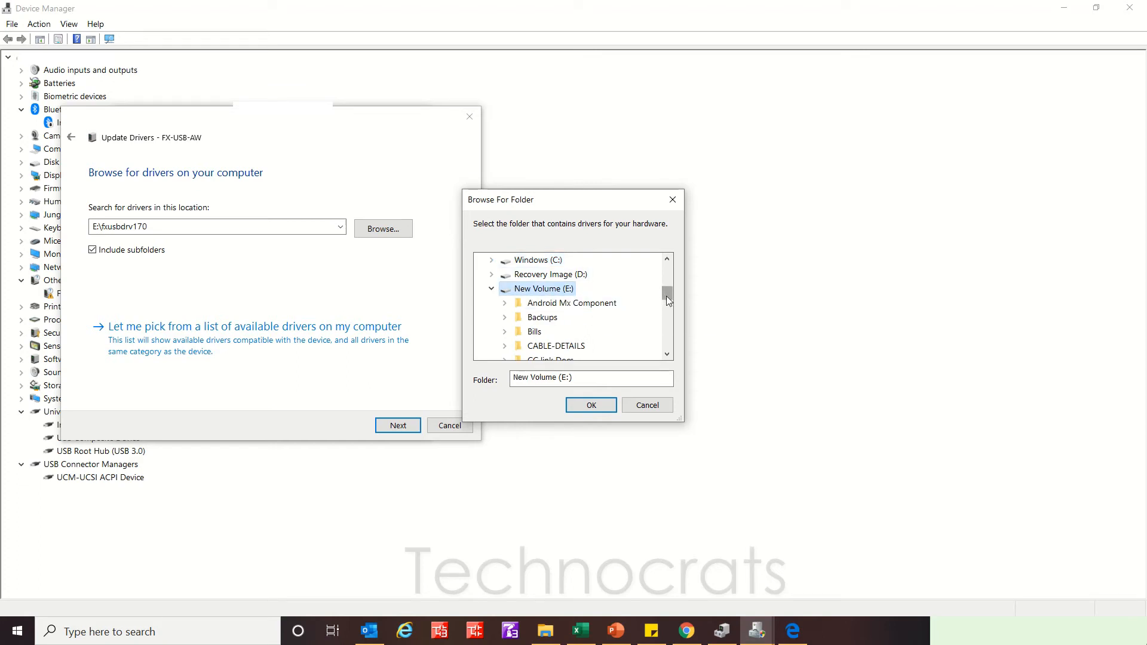
{"action": "scroll", "scroll_direction": "down", "scroll_amount": 3}
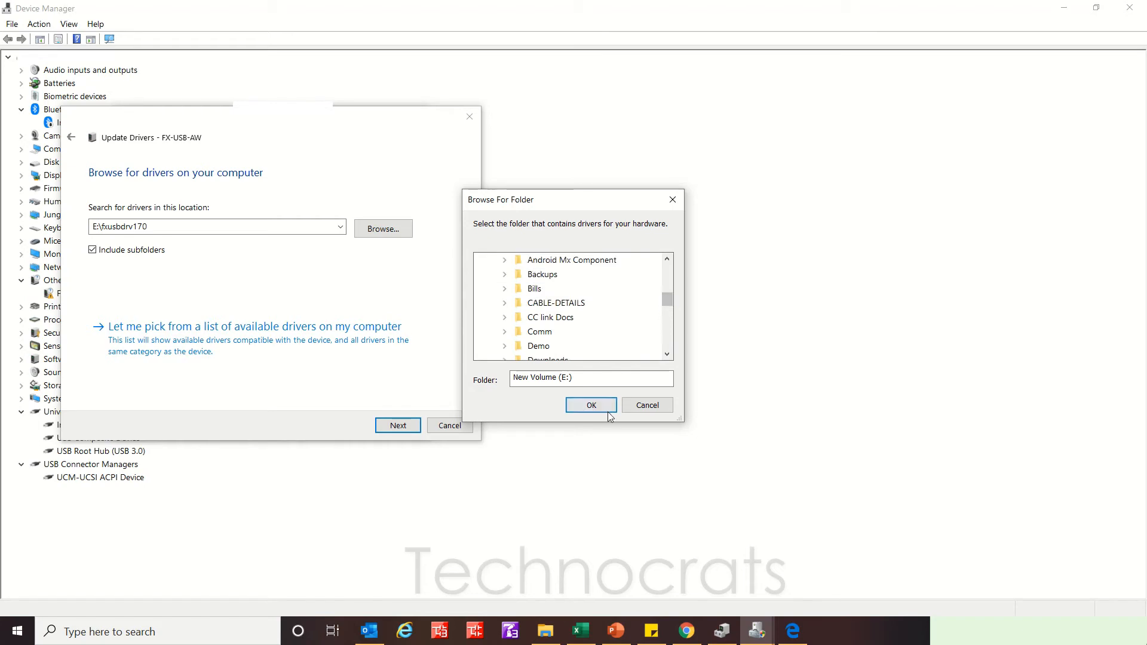
{"action": "left_click", "coordinate": [591, 405]}
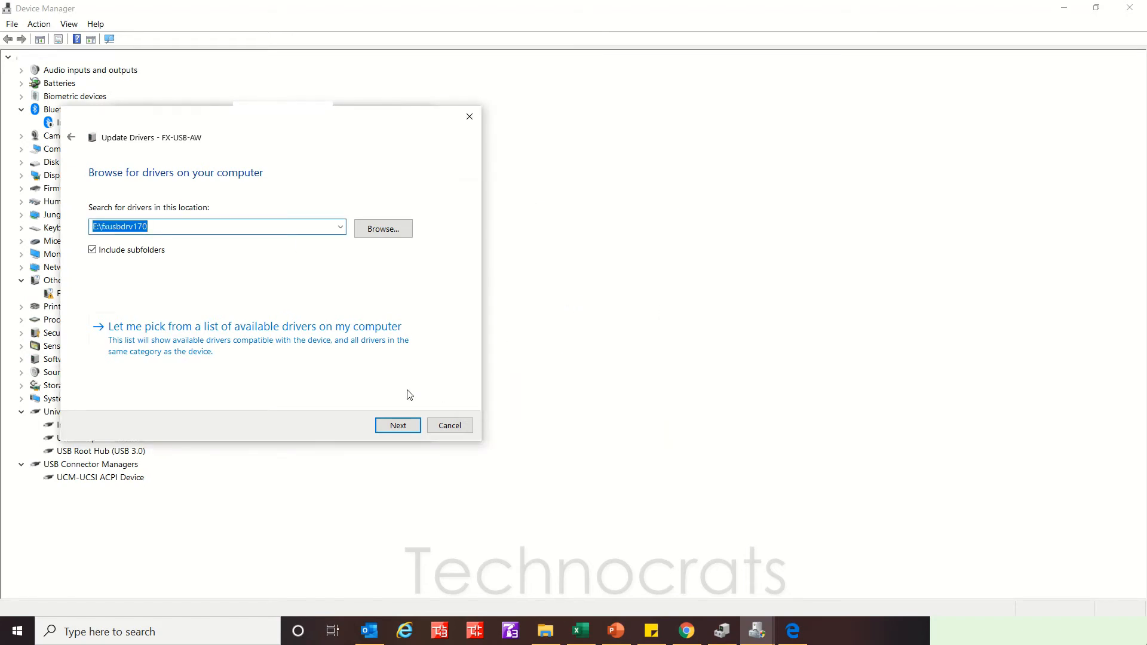
{"action": "left_click", "coordinate": [398, 424]}
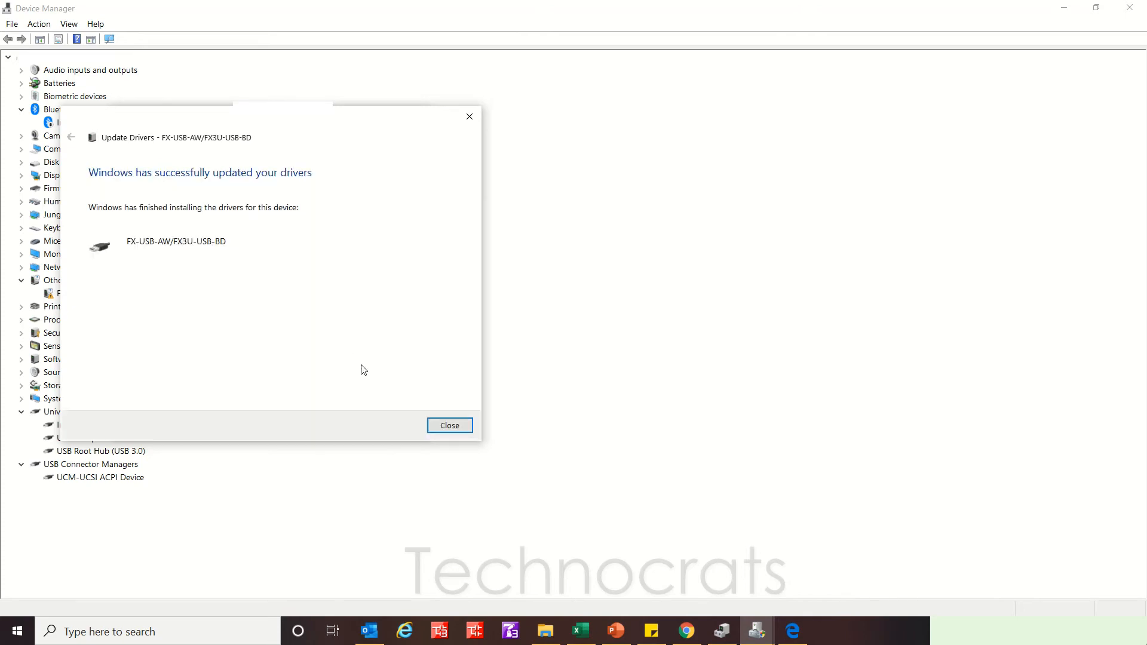
Close the success page and the adapter's Properties window, leaving COM5 under Ports.
{"action": "left_click", "coordinate": [450, 425]}
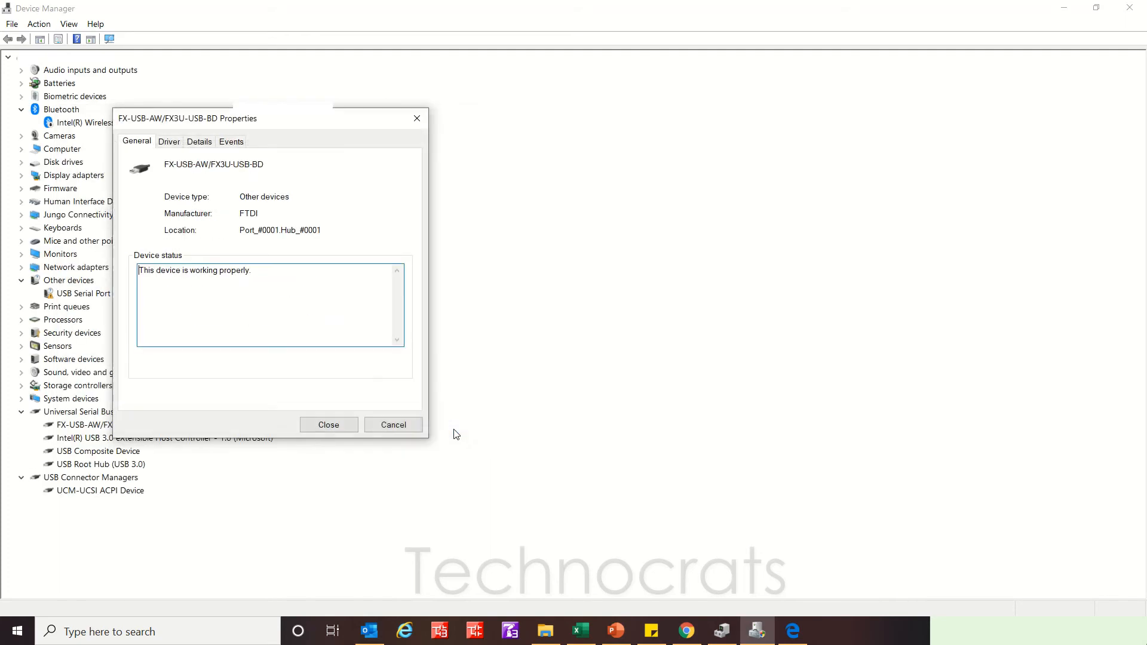
{"action": "left_click", "coordinate": [328, 424]}
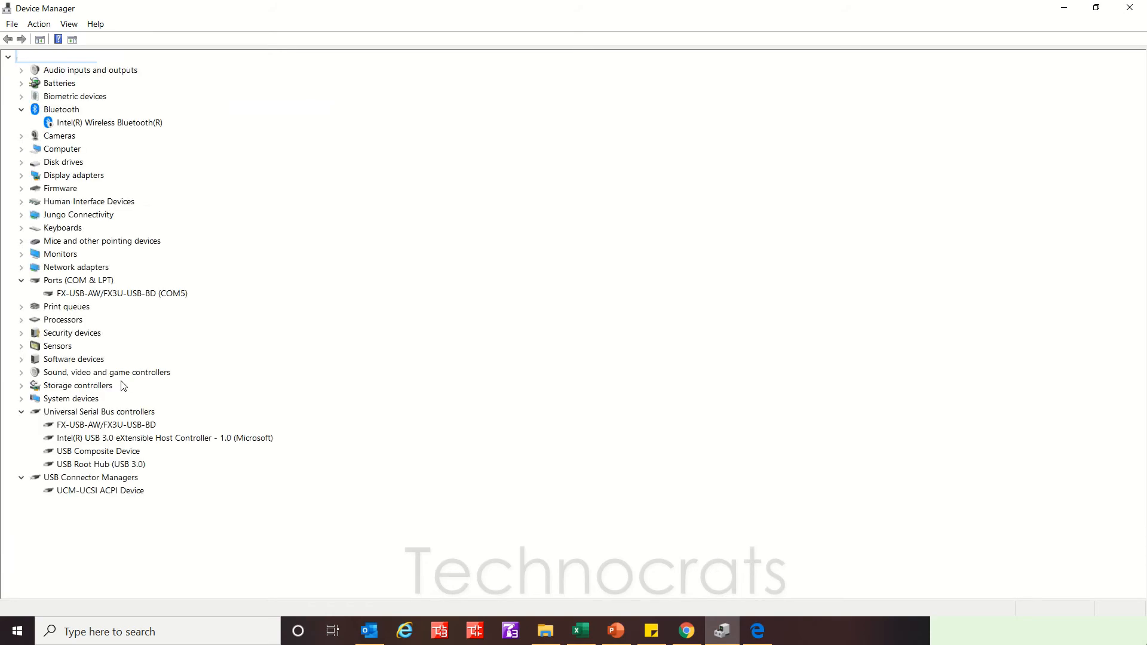
{"action": "left_click", "coordinate": [77, 280]}
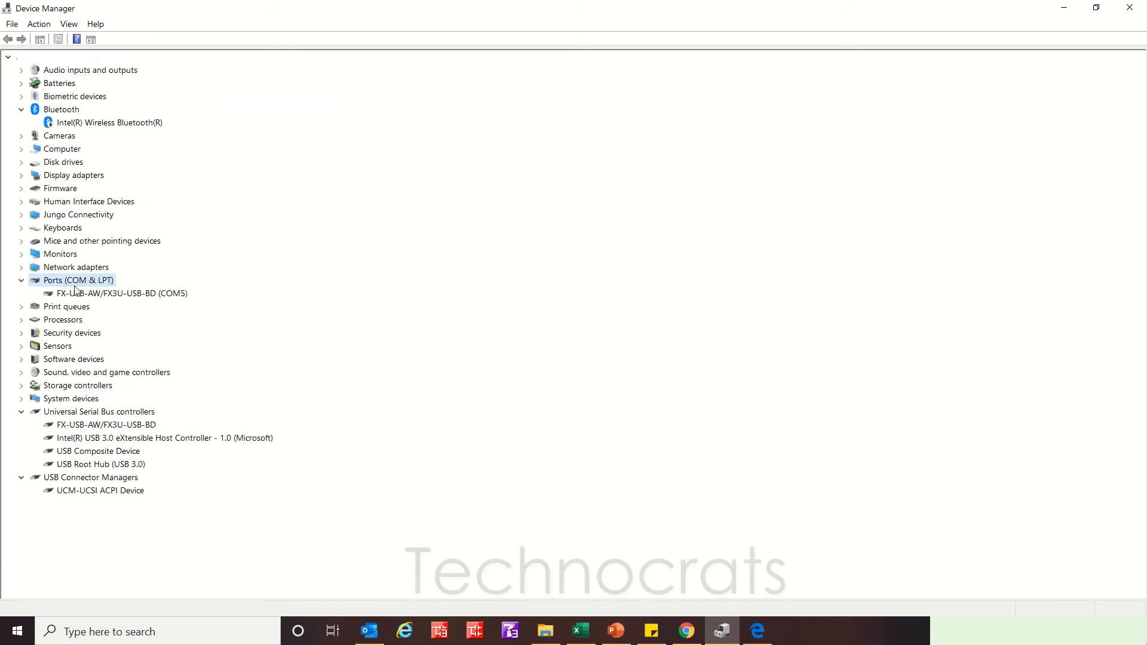
{"action": "double_click", "coordinate": [121, 293]}
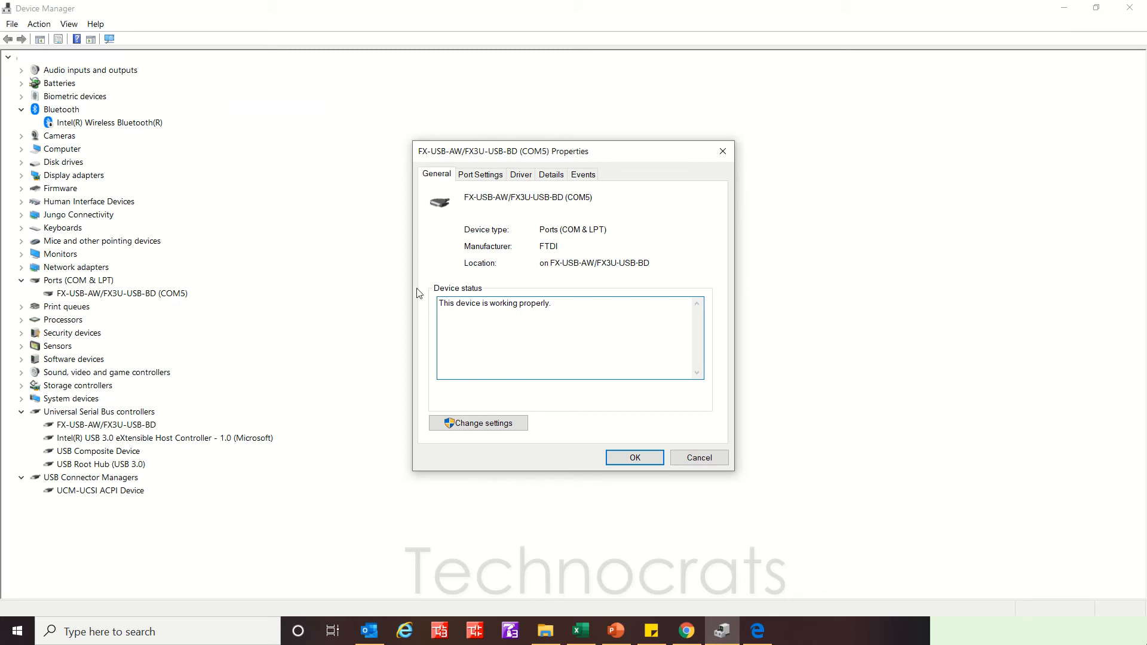
{"action": "left_click", "coordinate": [479, 174]}
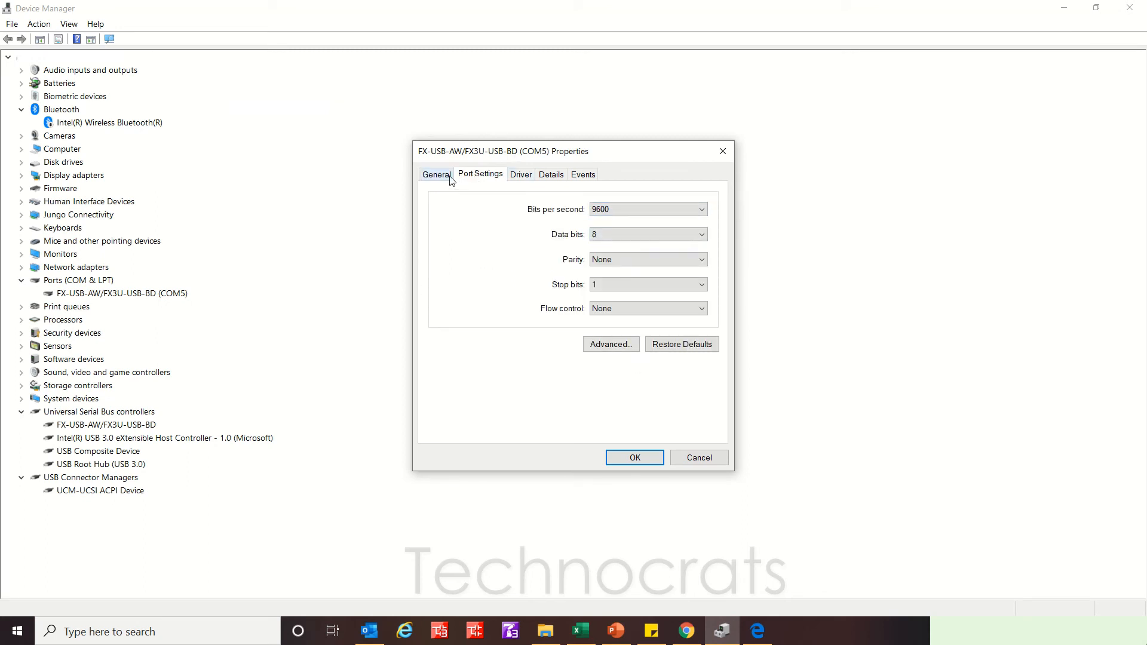
{"action": "left_click", "coordinate": [436, 174]}
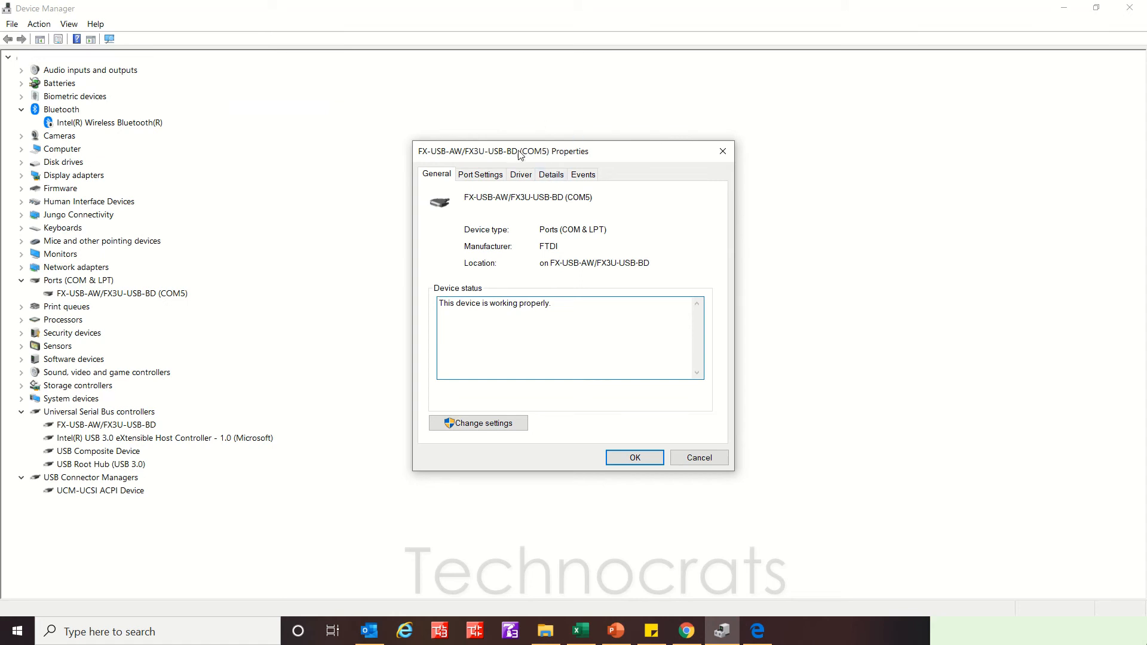
{"action": "left_click", "coordinate": [633, 457]}
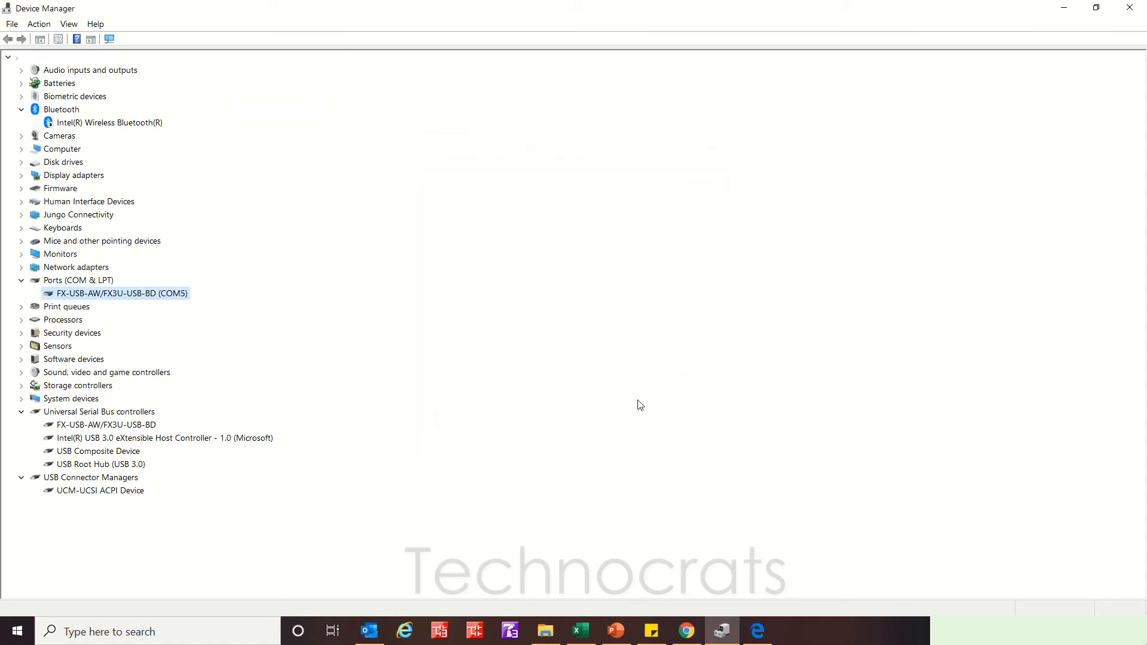
{"action": "mouse_move", "coordinate": [608, 405]}
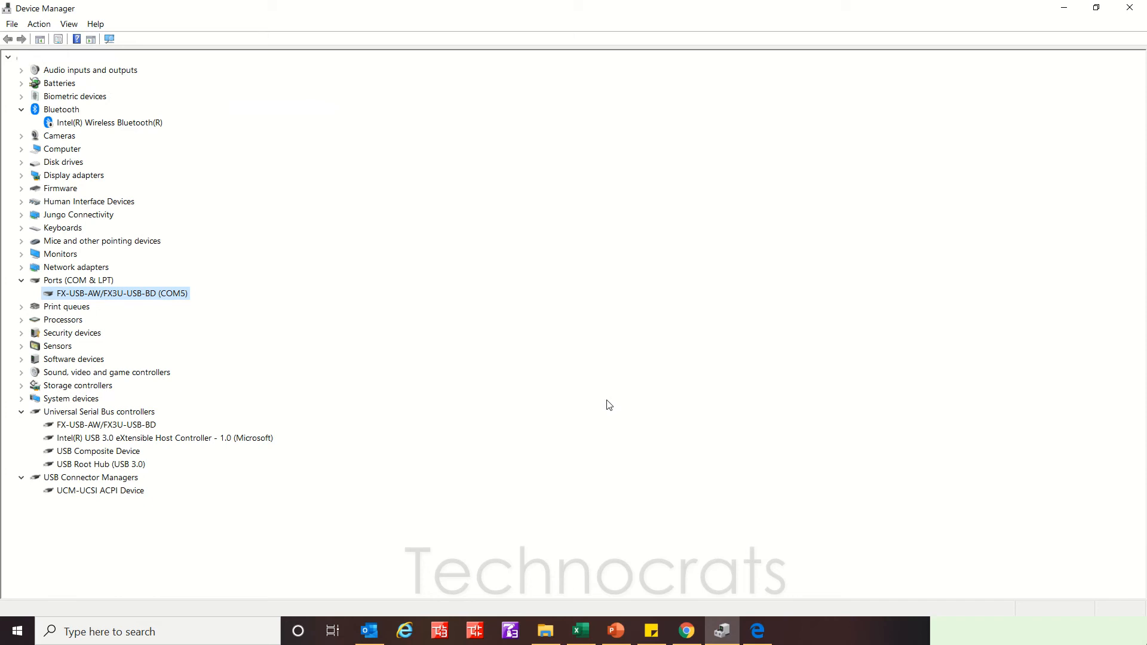
{"action": "mouse_move", "coordinate": [502, 488]}
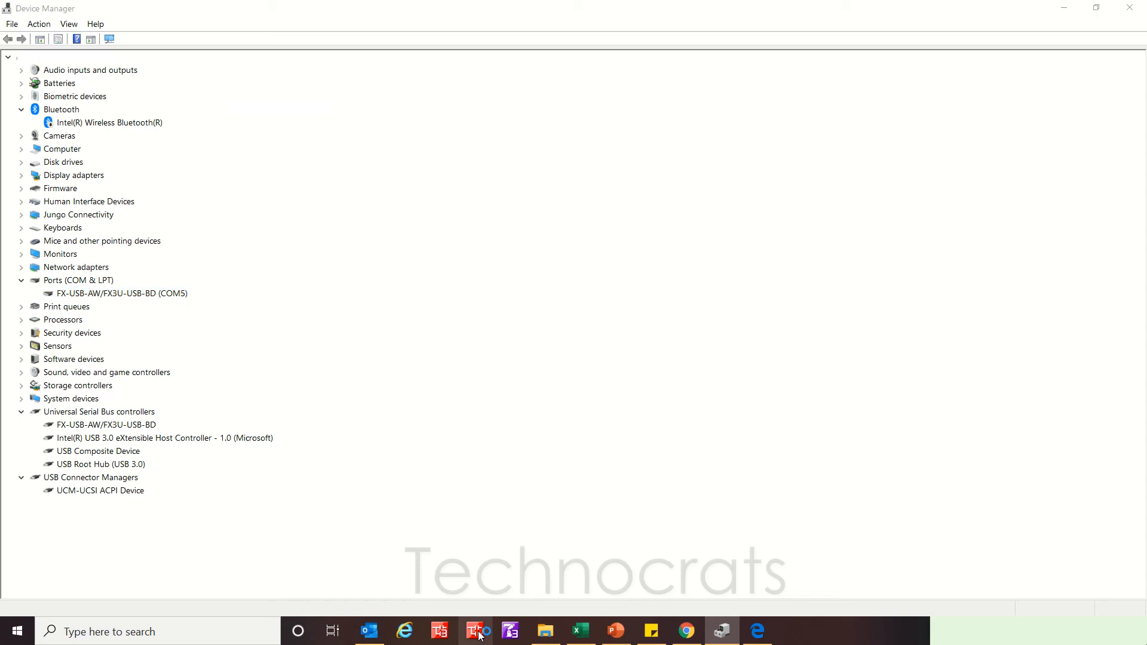
Open GX Works2's Connection Destination/Transfer Setup and set PLC Series to FXCPU.
{"action": "left_click", "coordinate": [475, 631]}
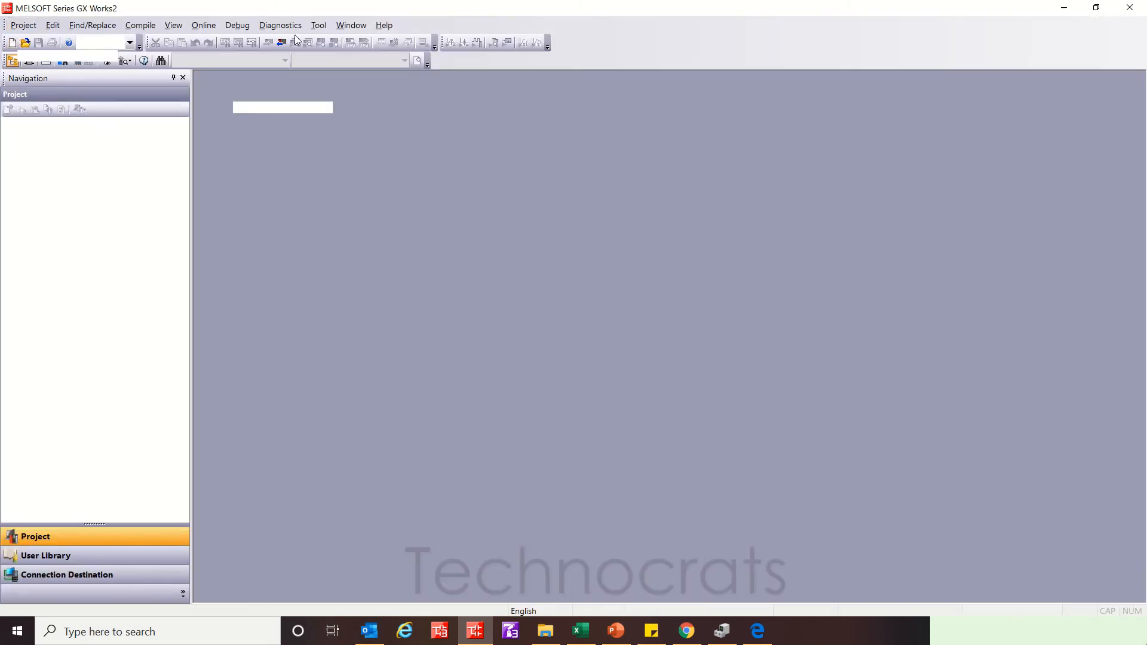
{"action": "left_click", "coordinate": [282, 42]}
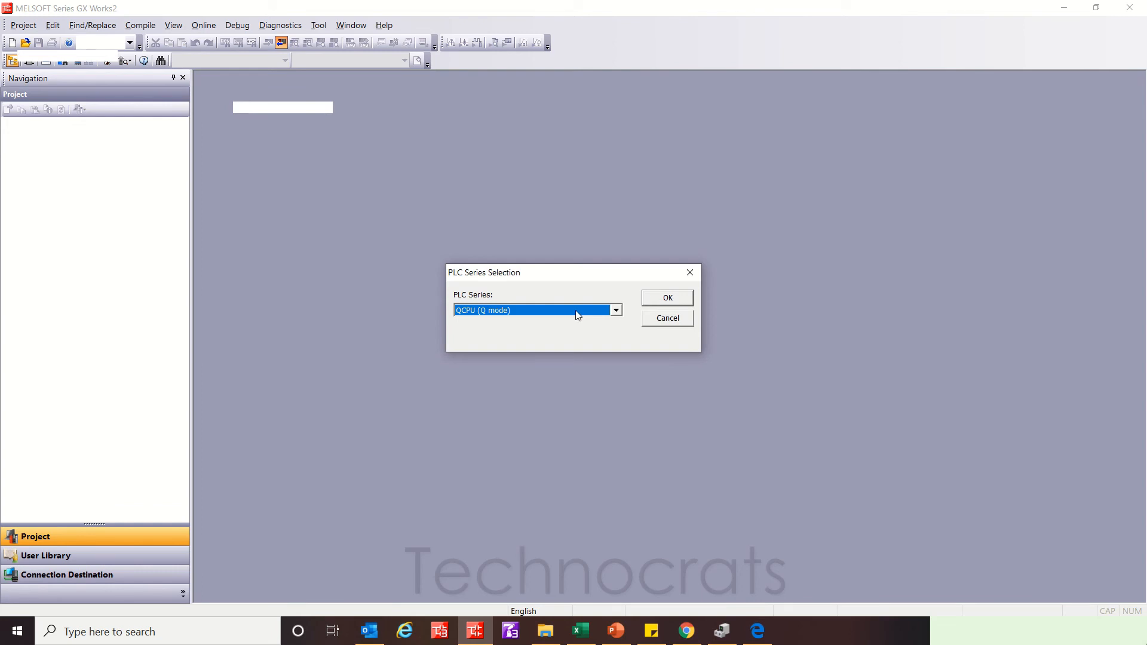
{"action": "left_click", "coordinate": [615, 310]}
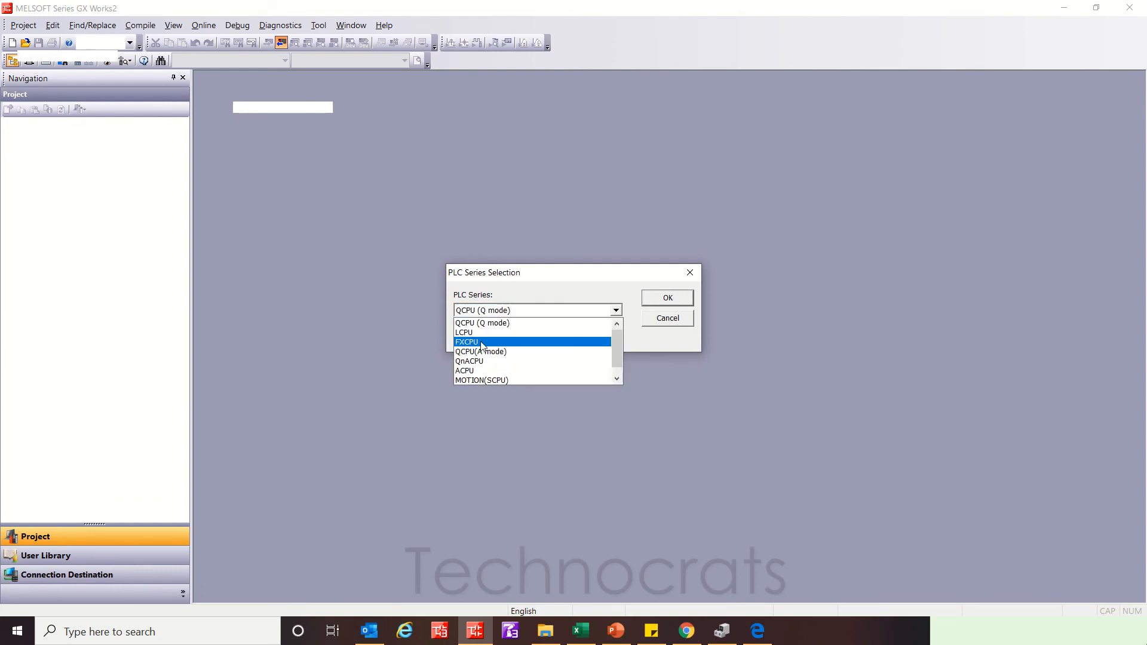
{"action": "left_click", "coordinate": [667, 297]}
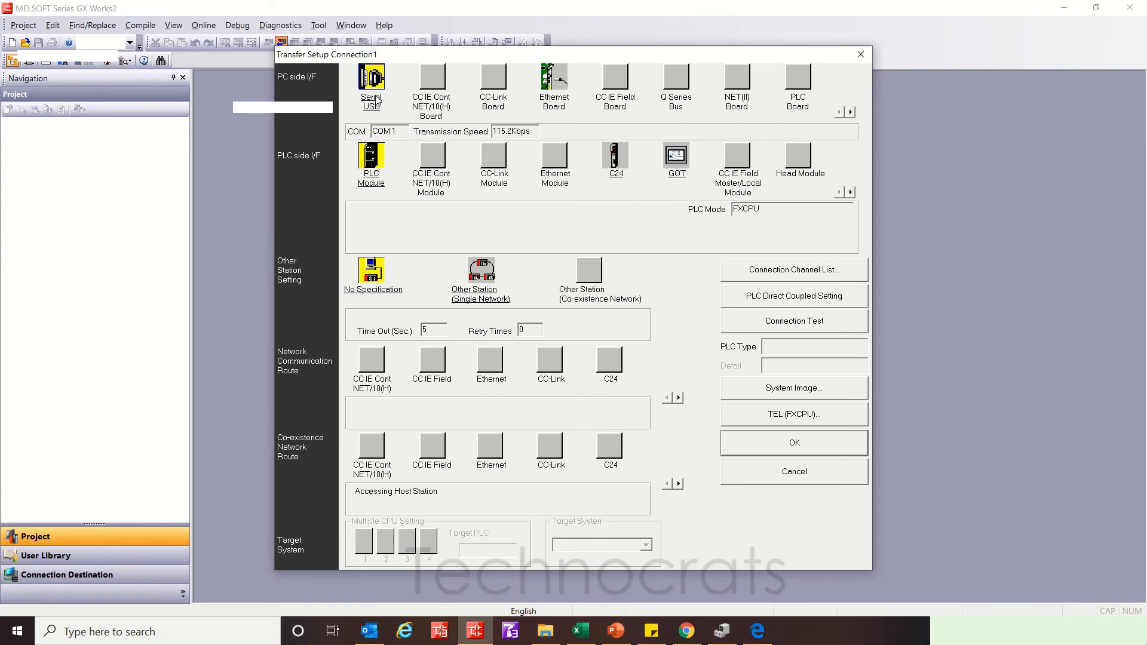
Set the Serial USB PC-side interface to COM5 and close Transfer Setup Connection1.
{"action": "double_click", "coordinate": [371, 77]}
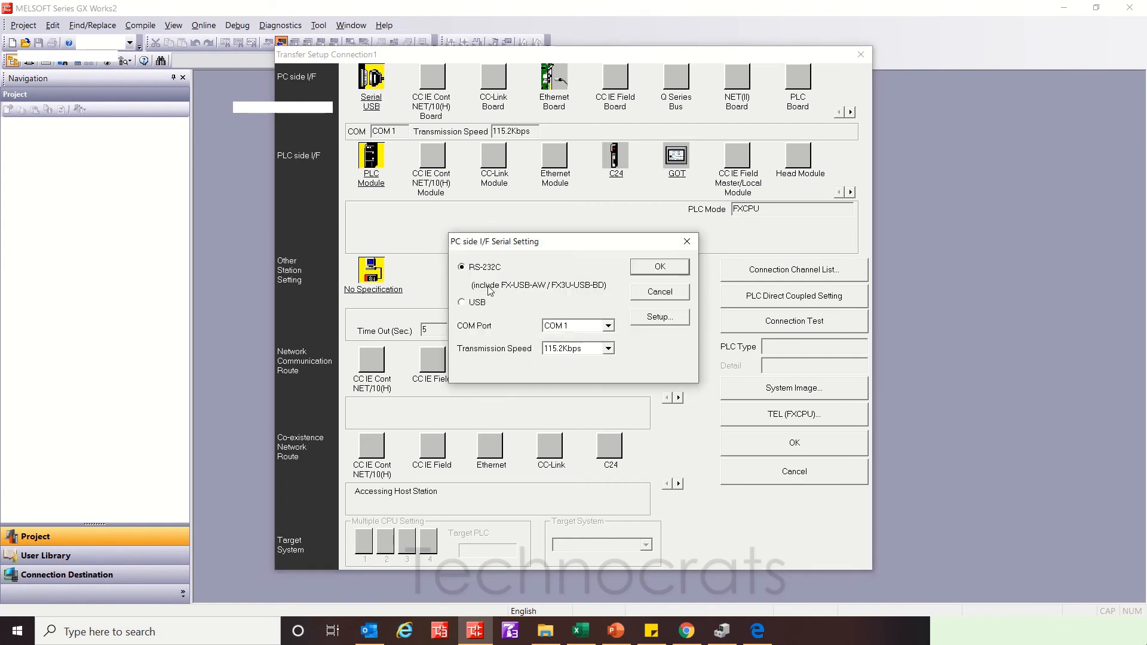
{"action": "mouse_move", "coordinate": [535, 293]}
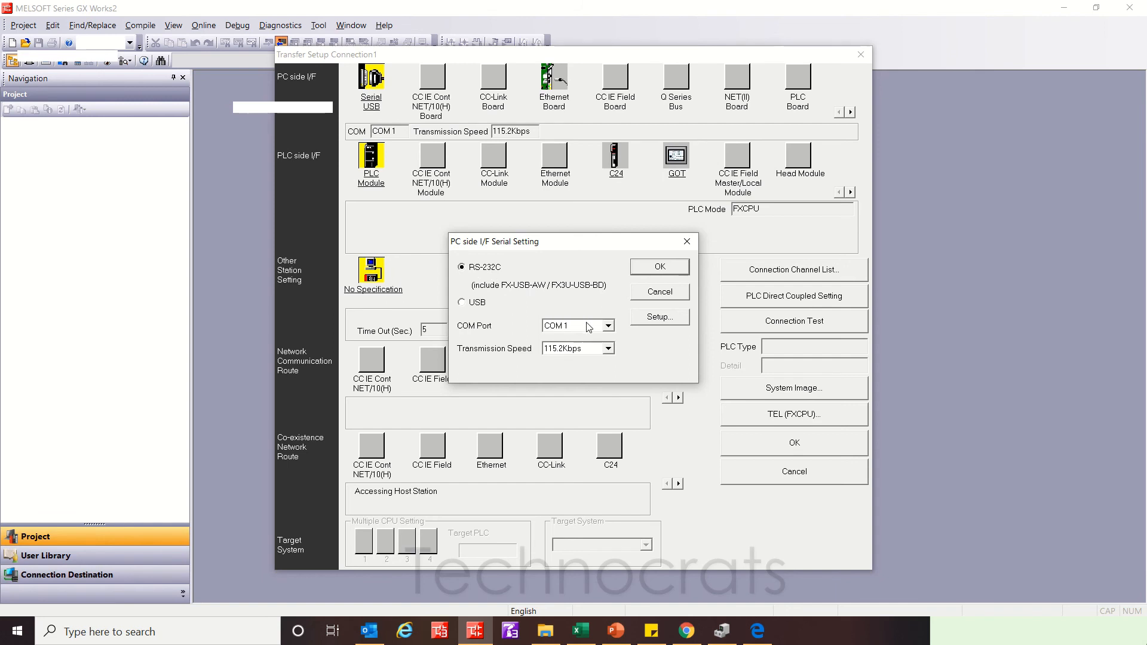
{"action": "left_click", "coordinate": [609, 325]}
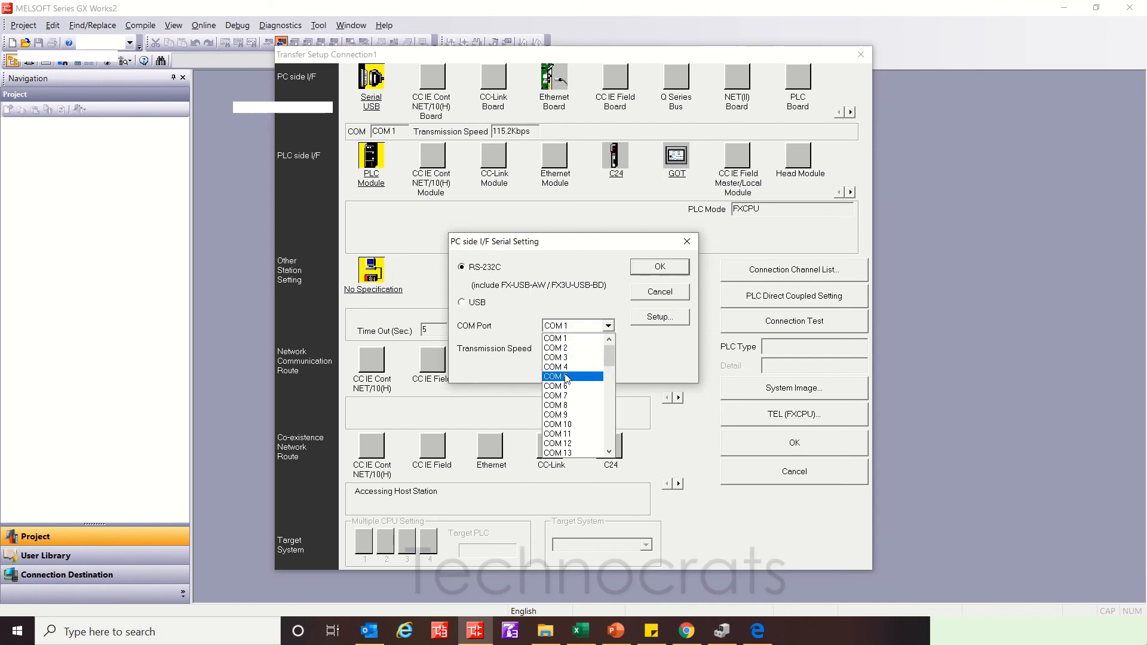
{"action": "left_click", "coordinate": [563, 376]}
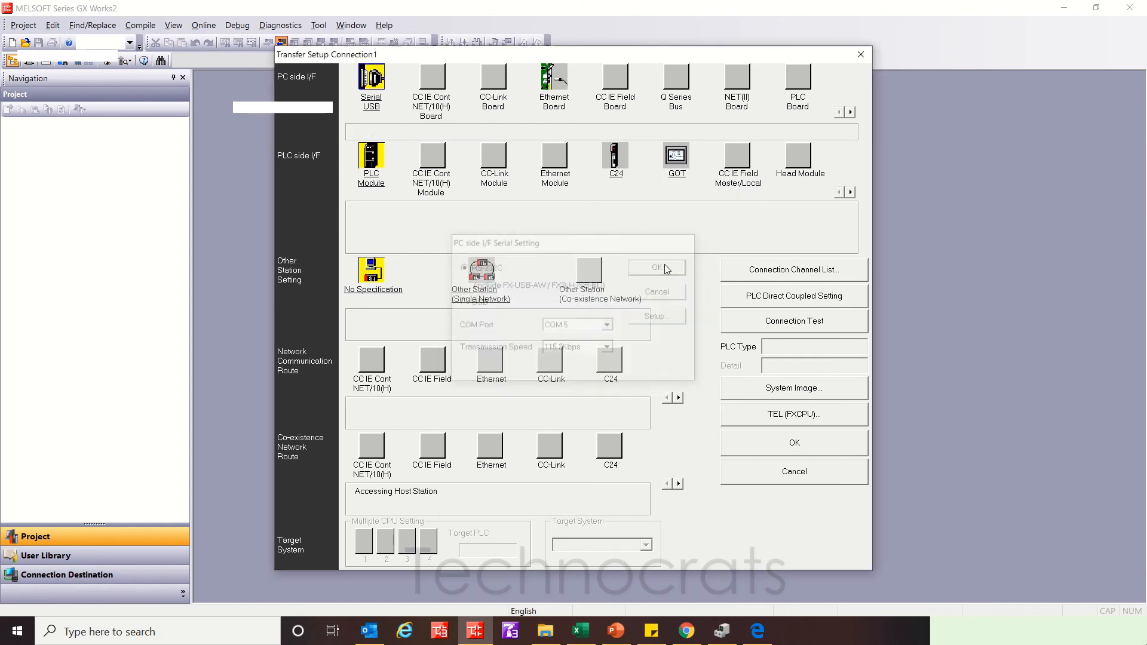
{"action": "left_click", "coordinate": [655, 267]}
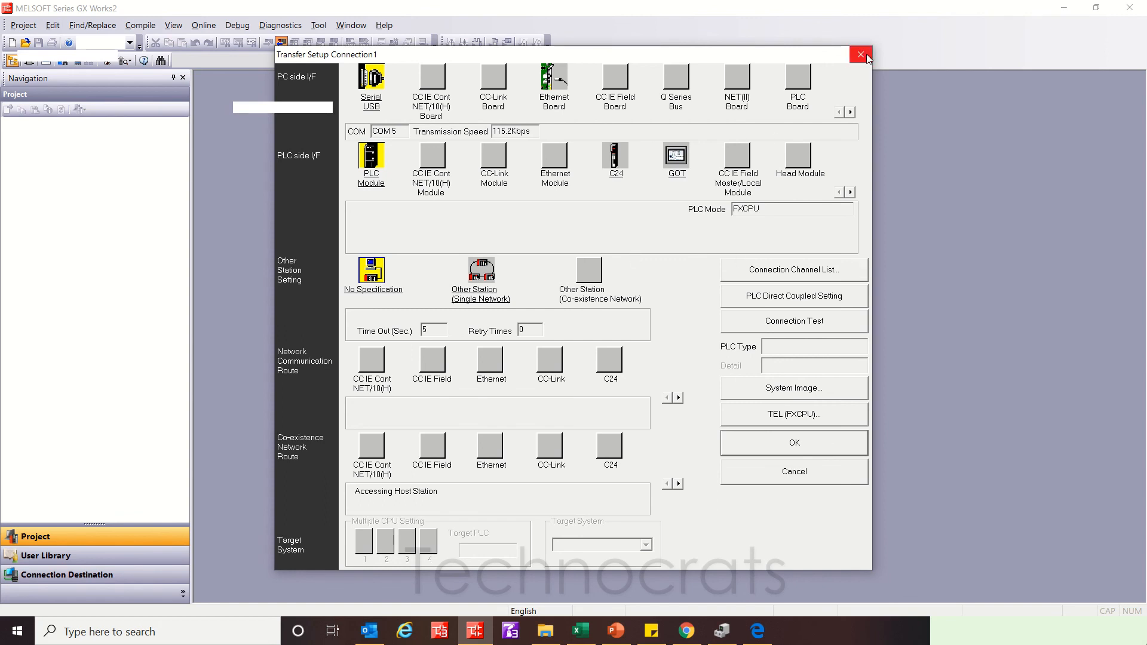
{"action": "mouse_move", "coordinate": [861, 55]}
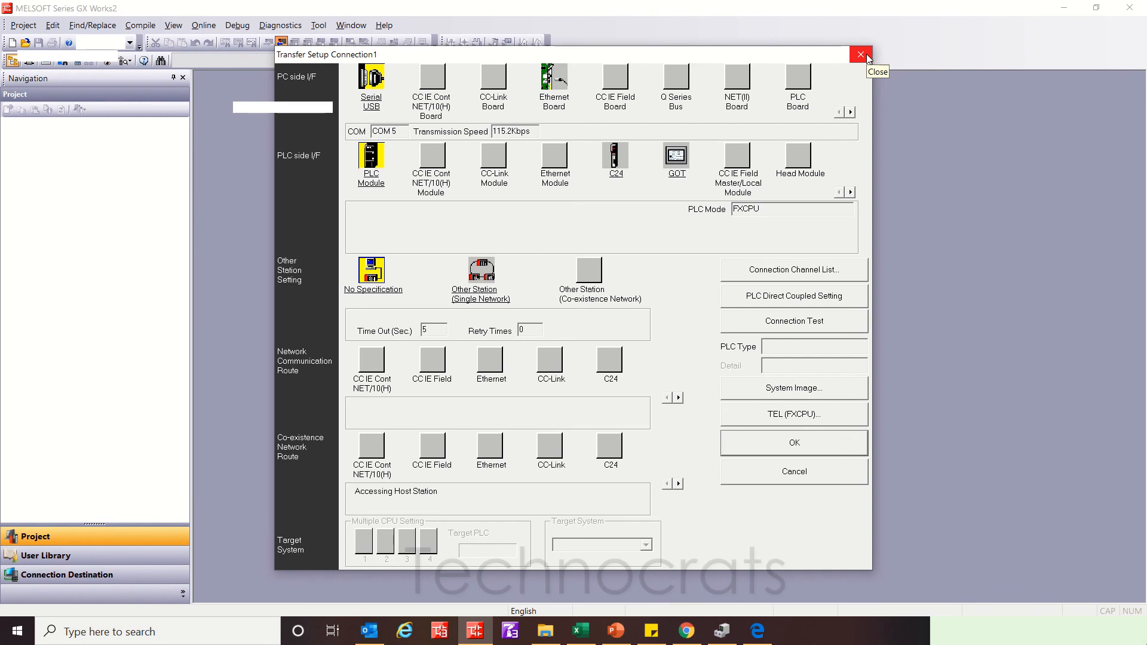
{"action": "mouse_move", "coordinate": [861, 55]}
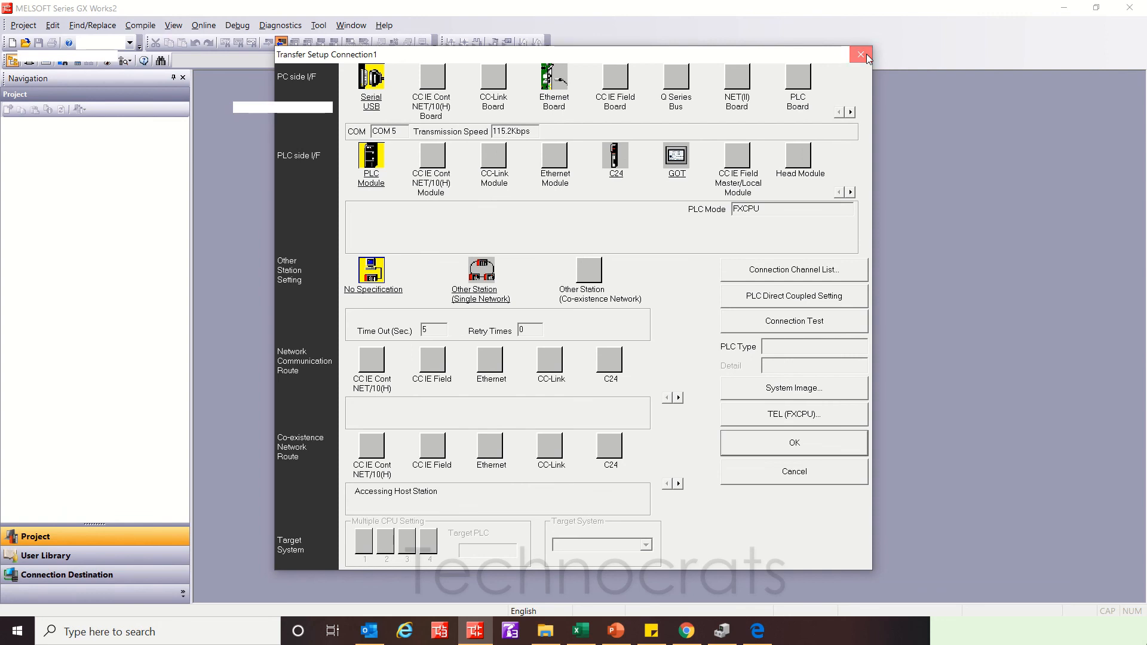
{"action": "left_click", "coordinate": [861, 54]}
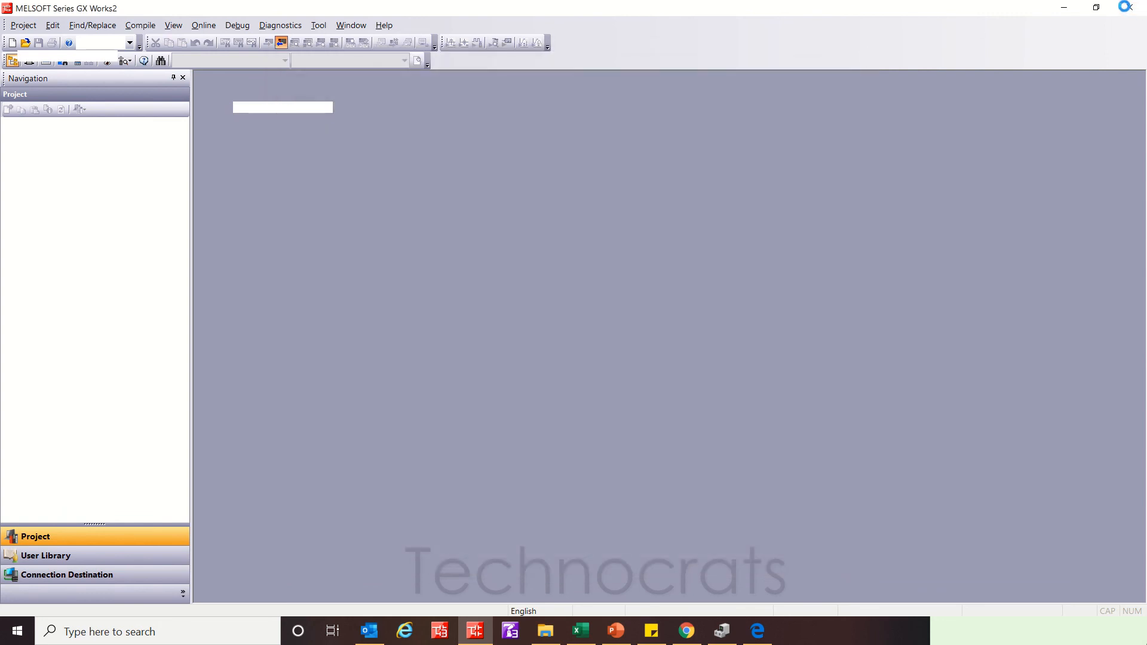